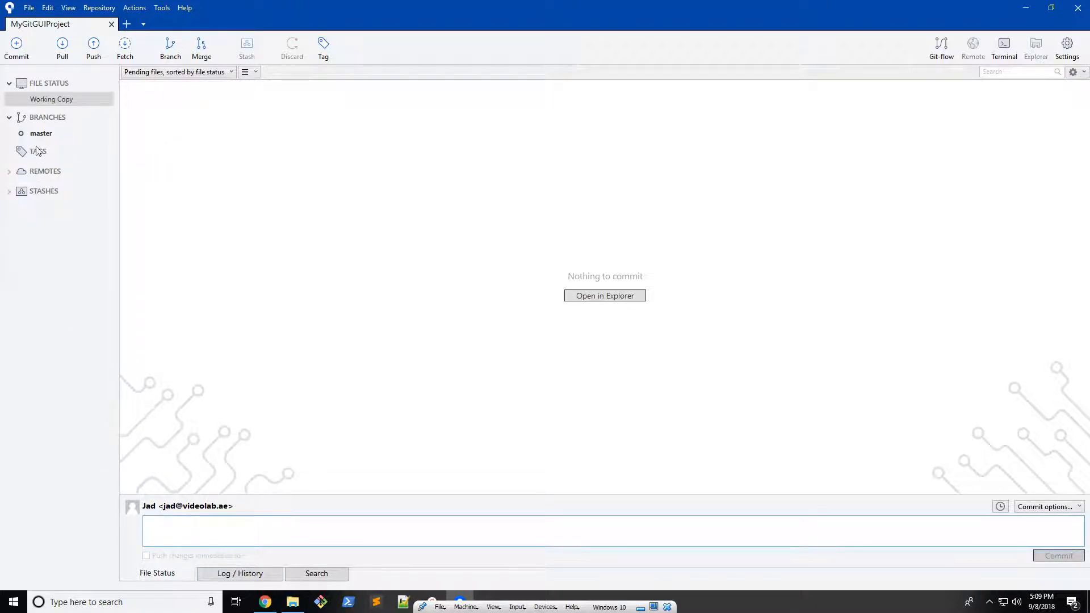
Select the master branch and open the MyGitGUIProject folder in File Explorer.
{"action": "left_click", "coordinate": [40, 133]}
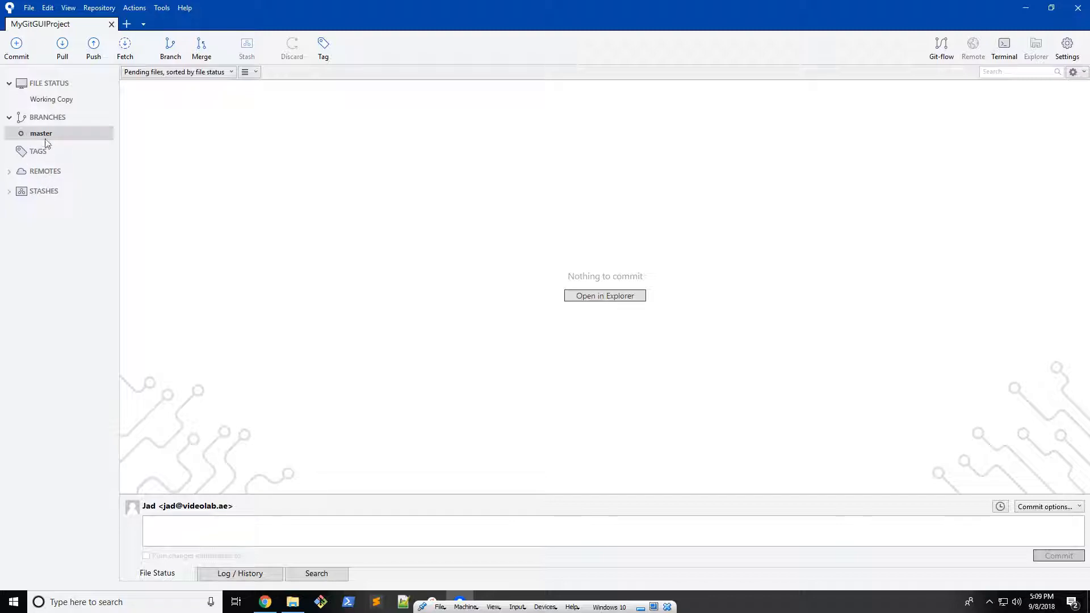
{"action": "left_click", "coordinate": [239, 574]}
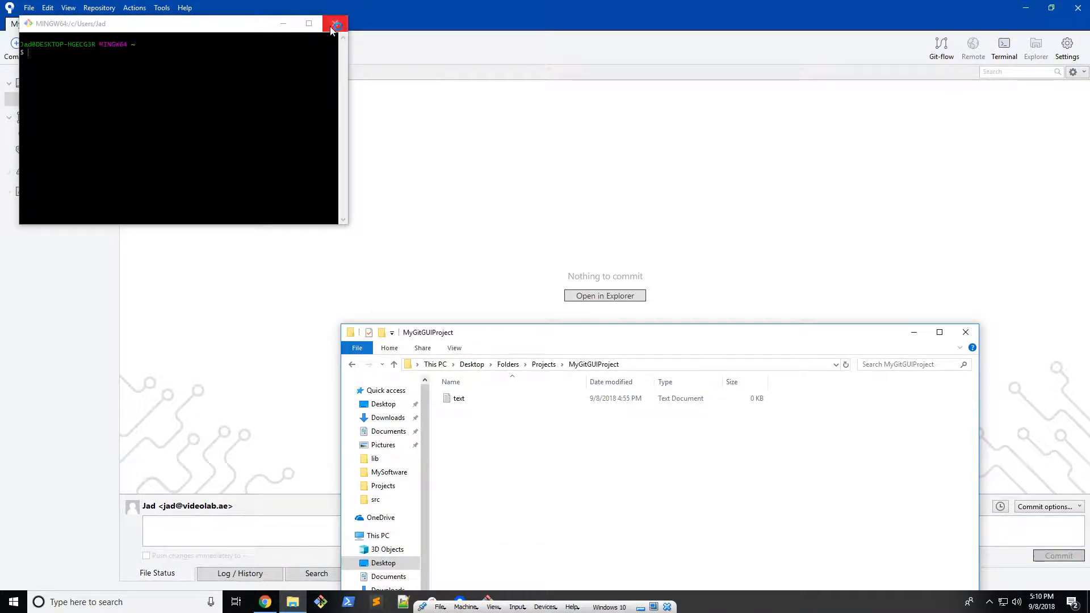
Close Git Bash and create a src folder holding new hello and script text files.
{"action": "left_click", "coordinate": [334, 23]}
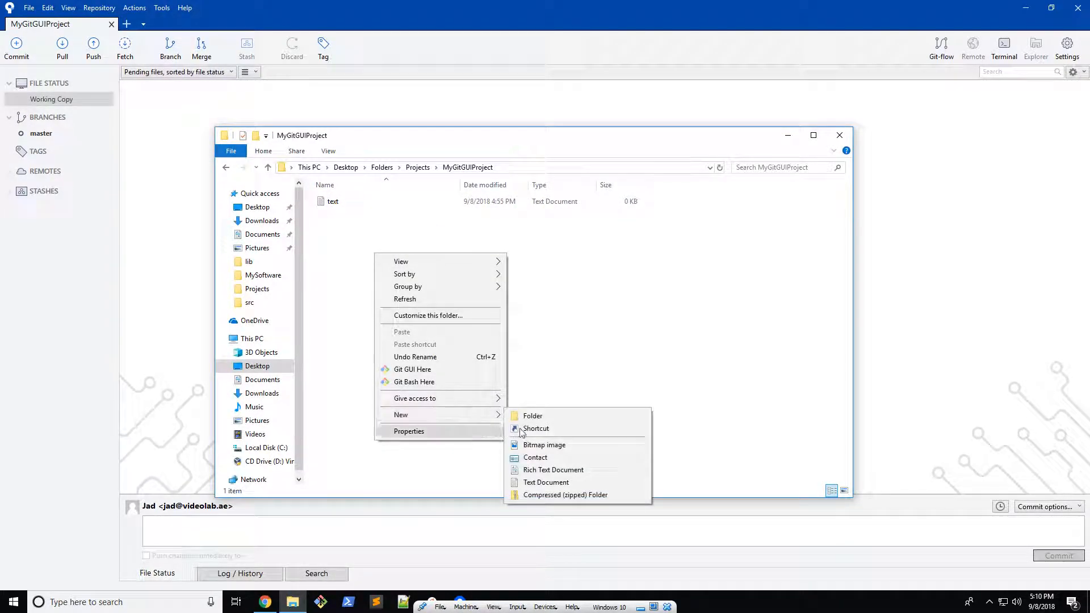
{"action": "left_click", "coordinate": [532, 415]}
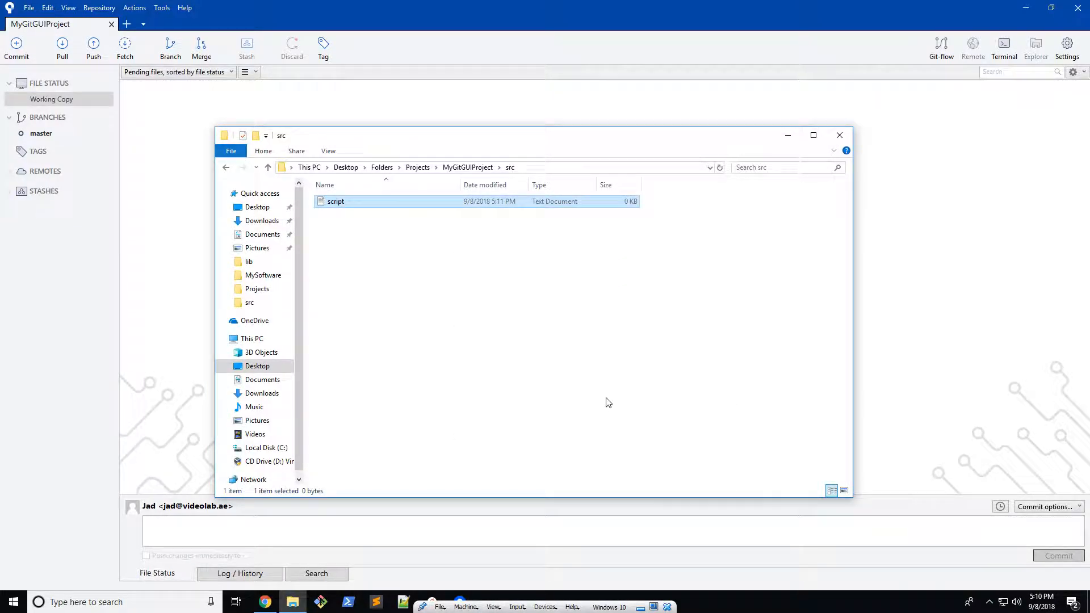
{"action": "right_click", "coordinate": [608, 402]}
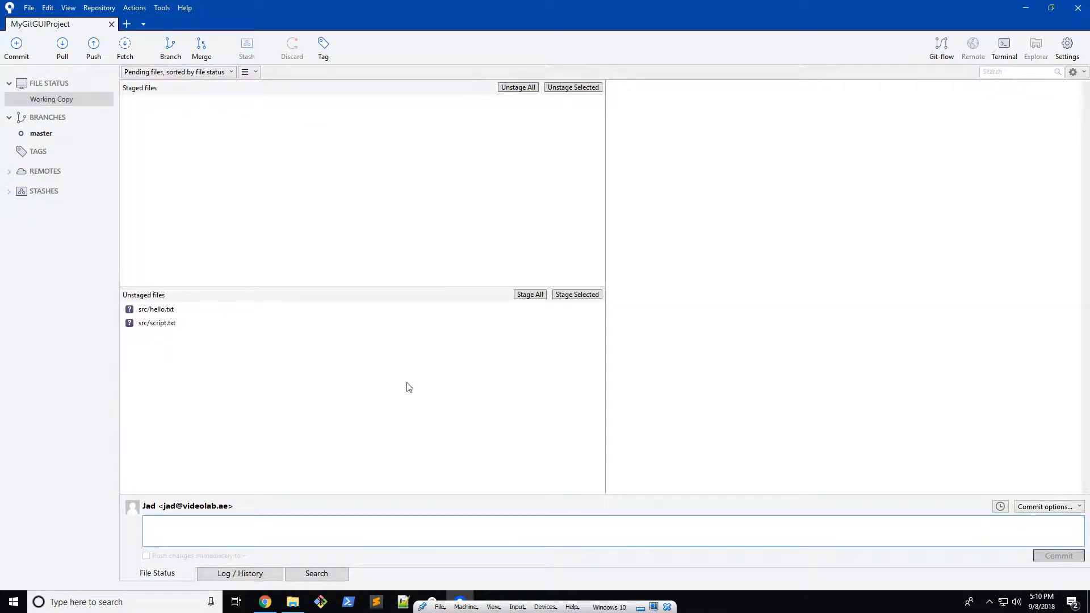
{"action": "left_click", "coordinate": [155, 308]}
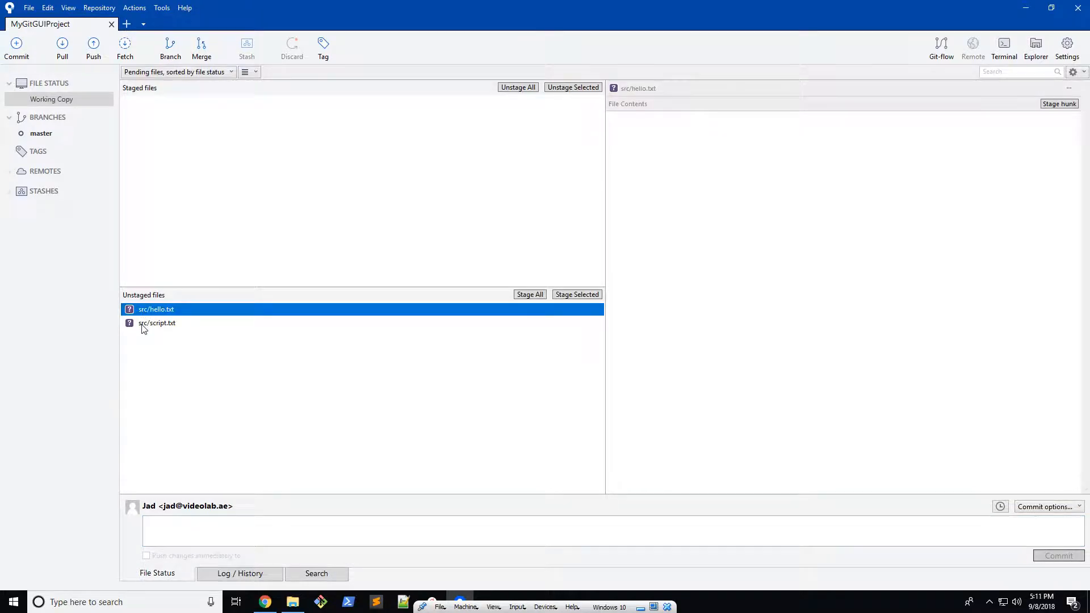
{"action": "left_click", "coordinate": [157, 323]}
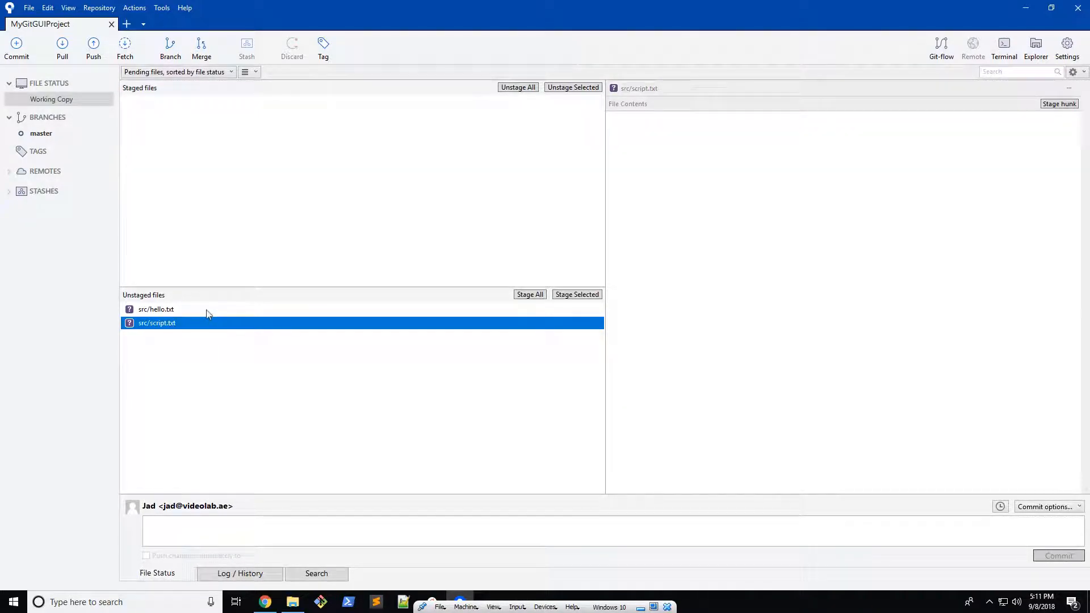
{"action": "mouse_move", "coordinate": [176, 322]}
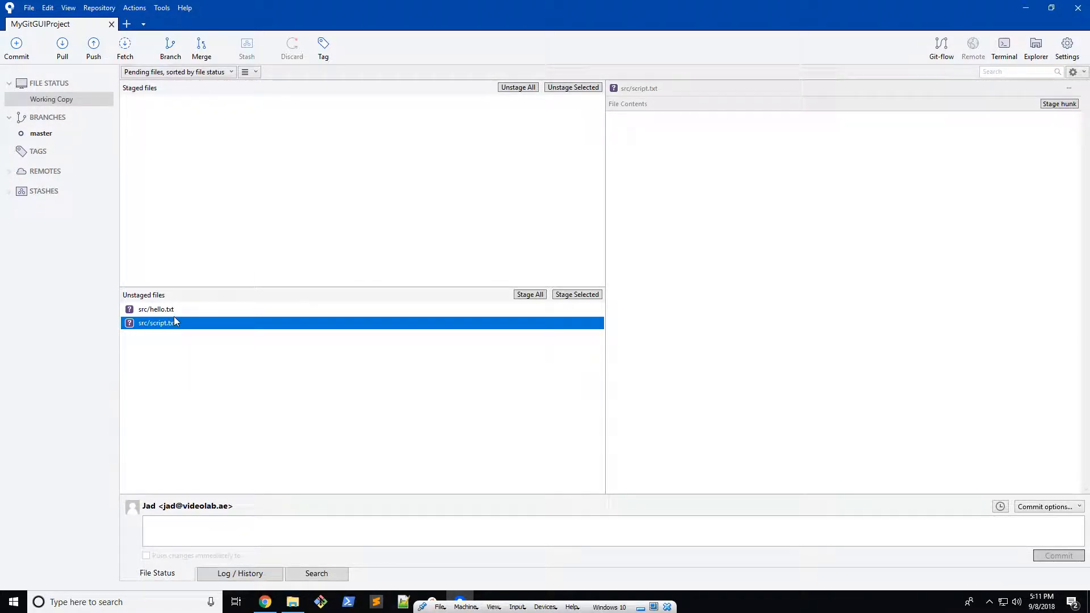
{"action": "mouse_move", "coordinate": [169, 311]}
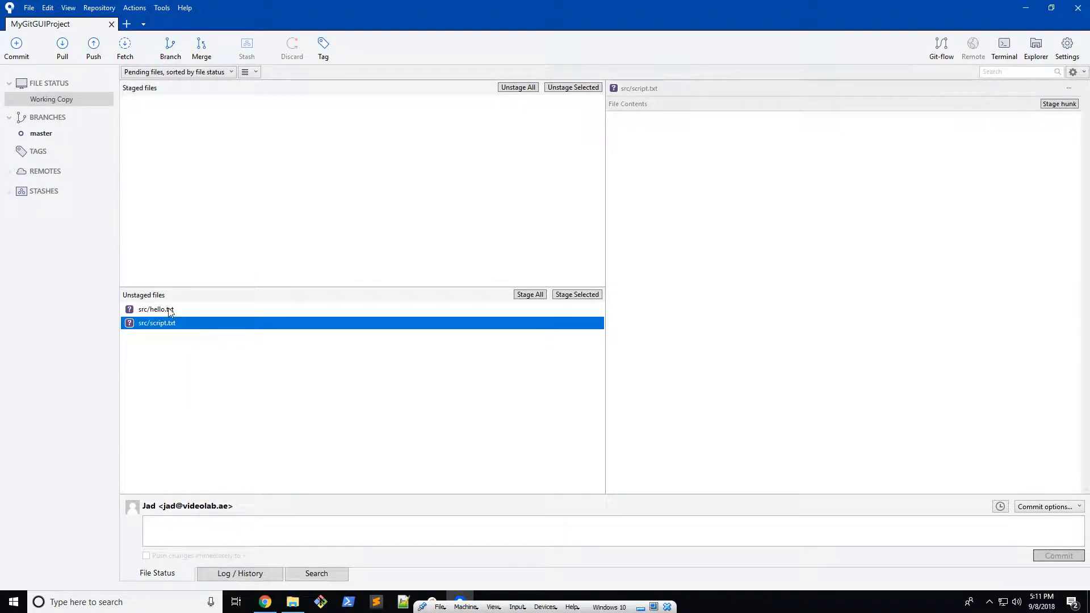
{"action": "right_click", "coordinate": [156, 309]}
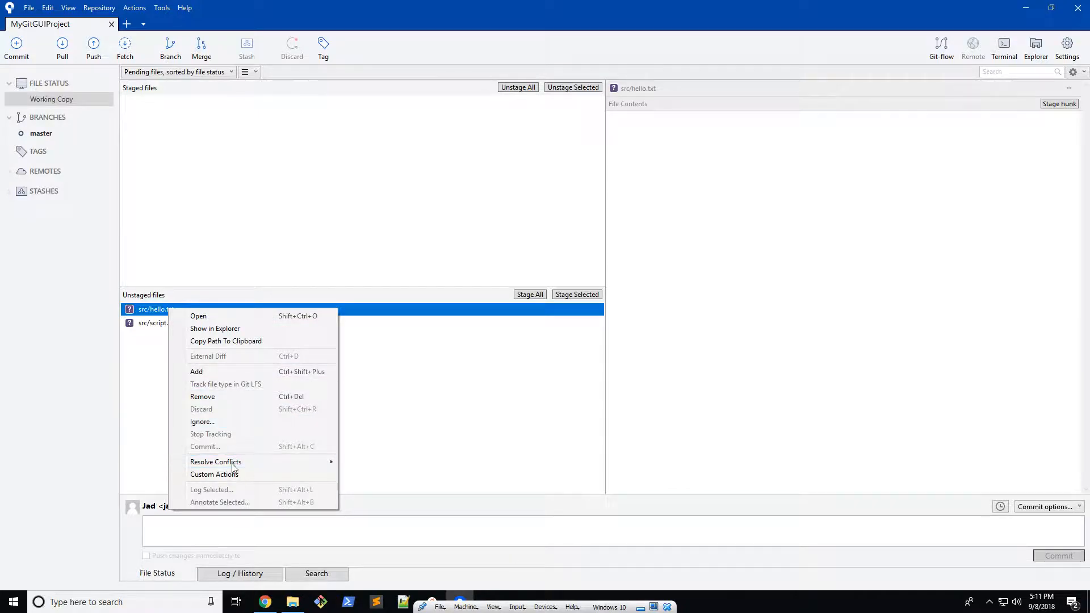
{"action": "mouse_move", "coordinate": [223, 404]}
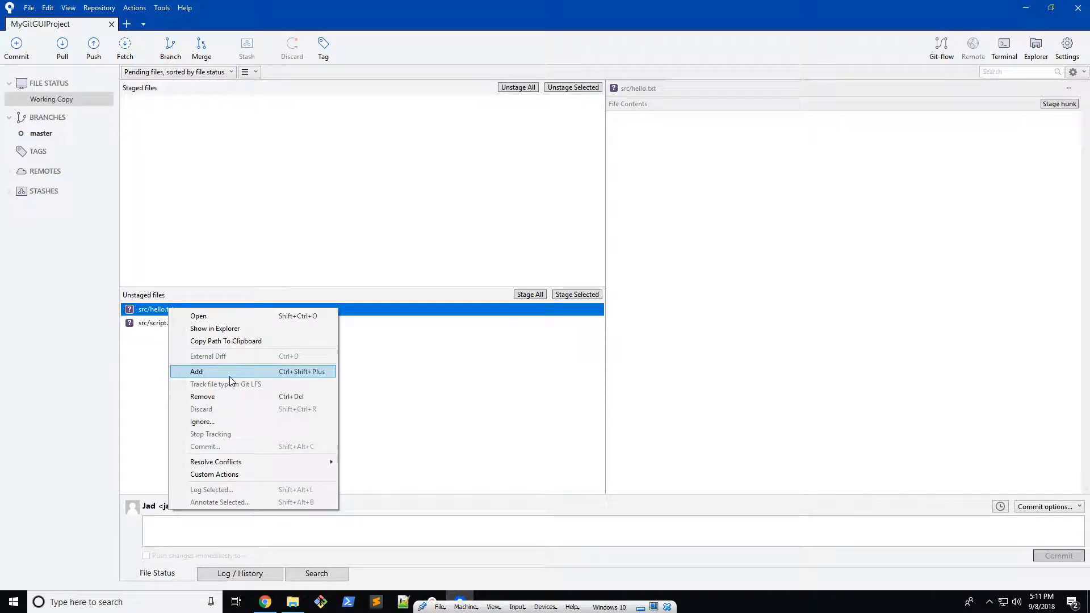
{"action": "mouse_move", "coordinate": [203, 421]}
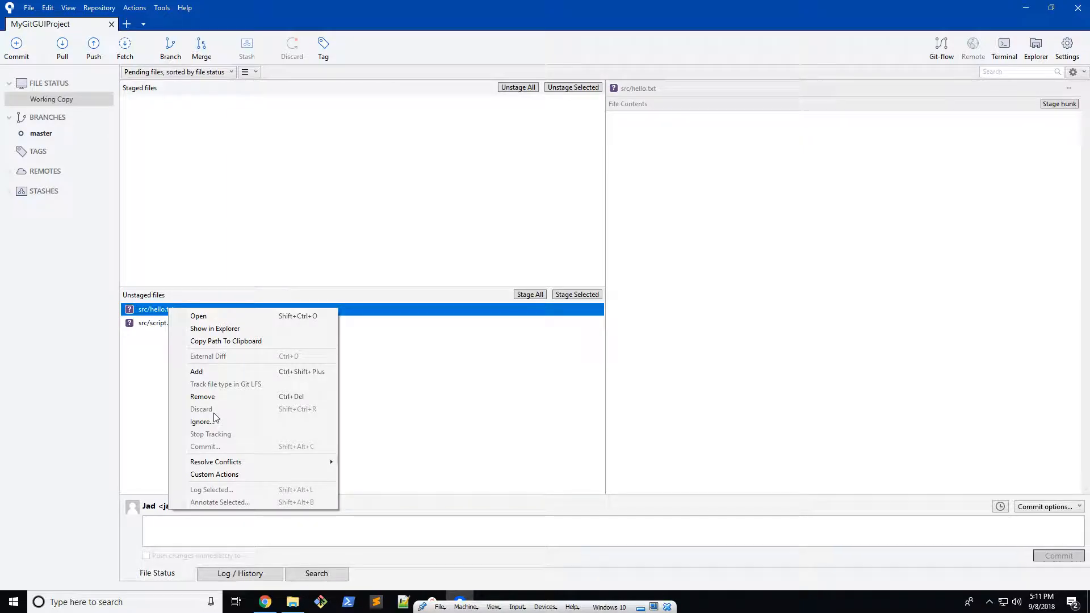
{"action": "mouse_move", "coordinate": [216, 462]}
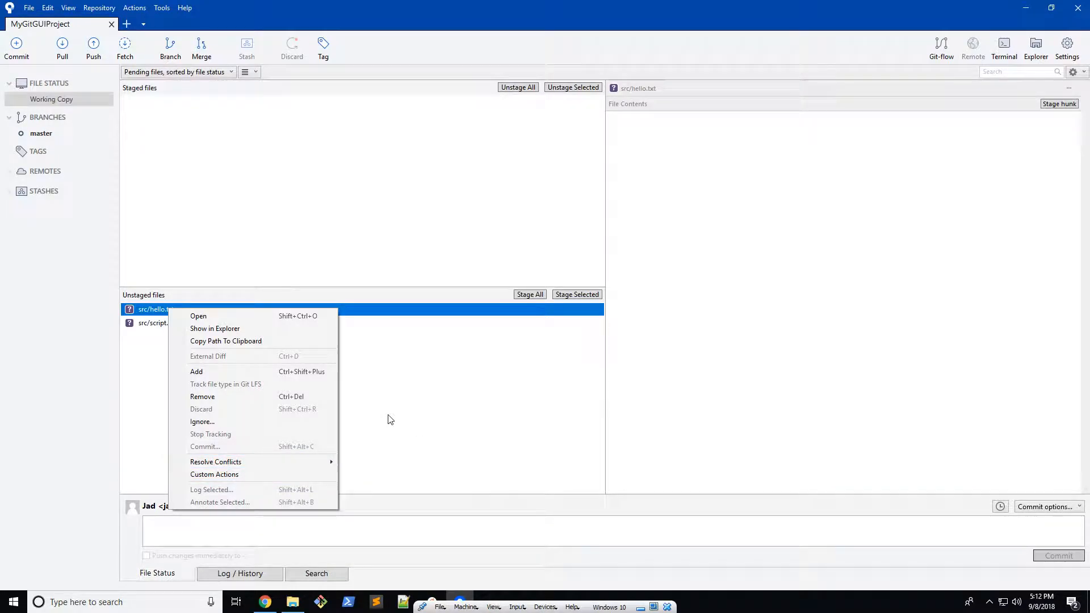
{"action": "left_click", "coordinate": [390, 418]}
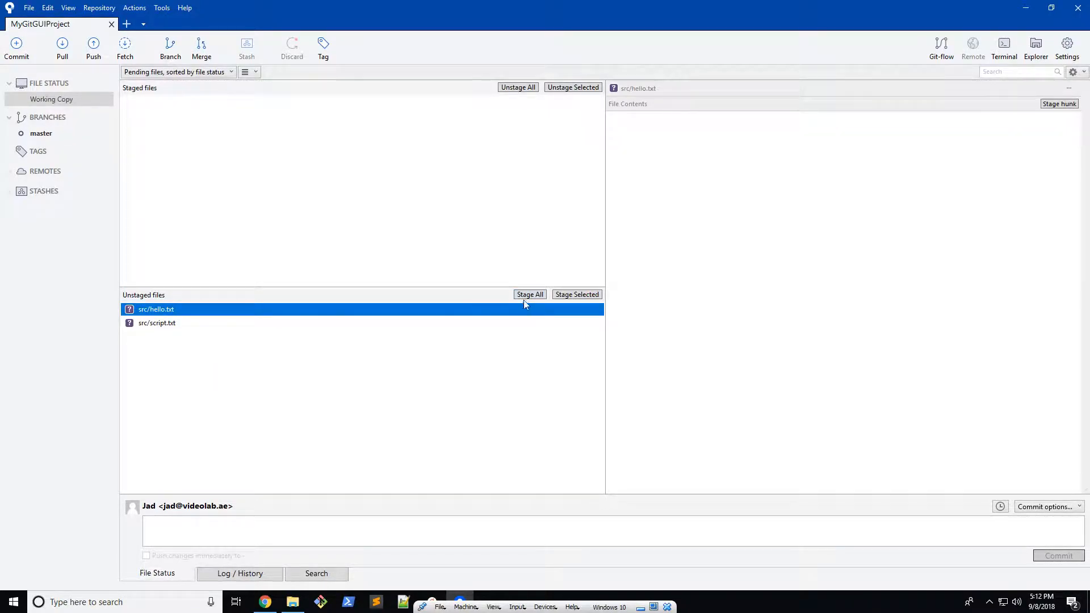
Stage both src files and commit them as 'Added new files under source'.
{"action": "left_click", "coordinate": [530, 294]}
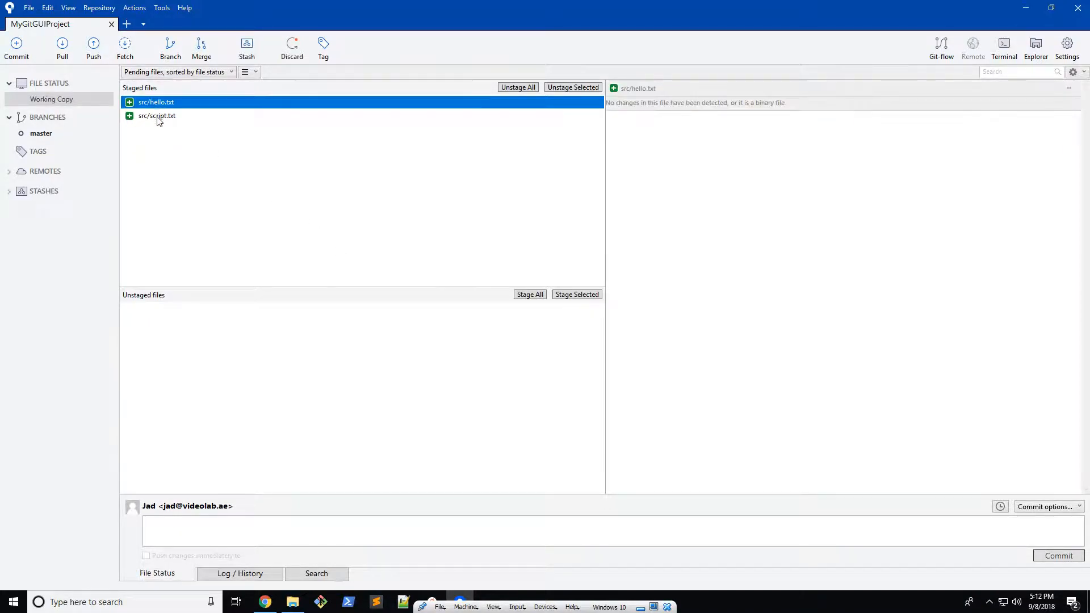
{"action": "left_click", "coordinate": [156, 115]}
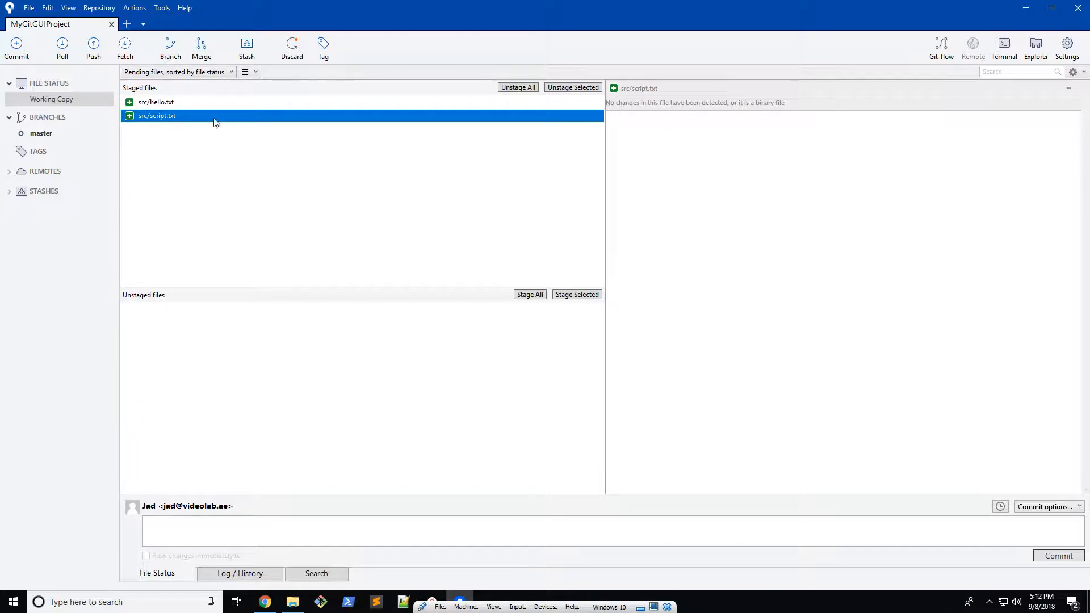
{"action": "mouse_move", "coordinate": [425, 130]}
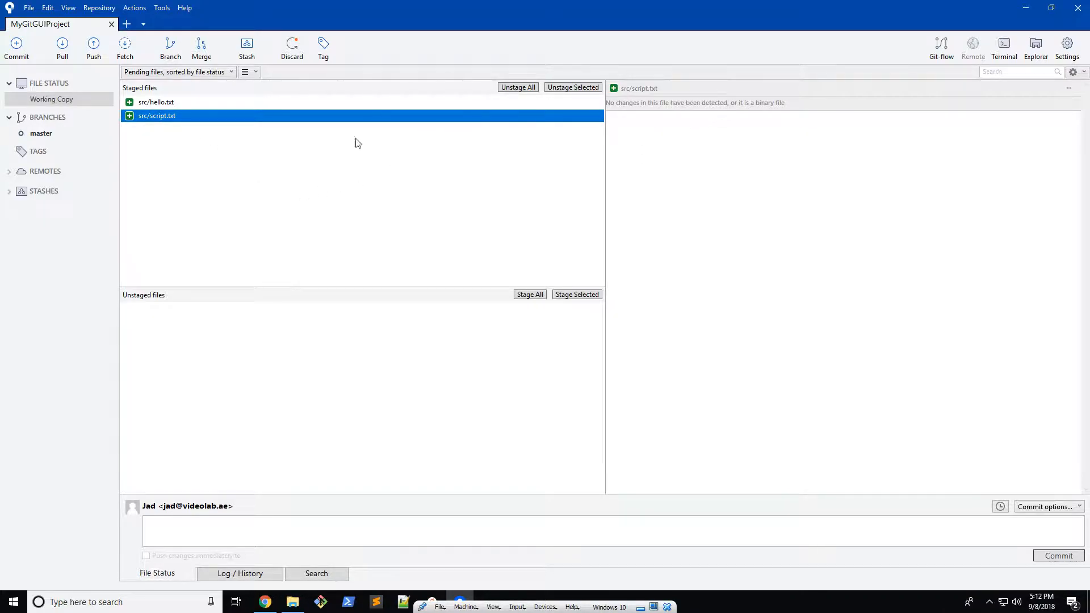
{"action": "mouse_move", "coordinate": [244, 133]}
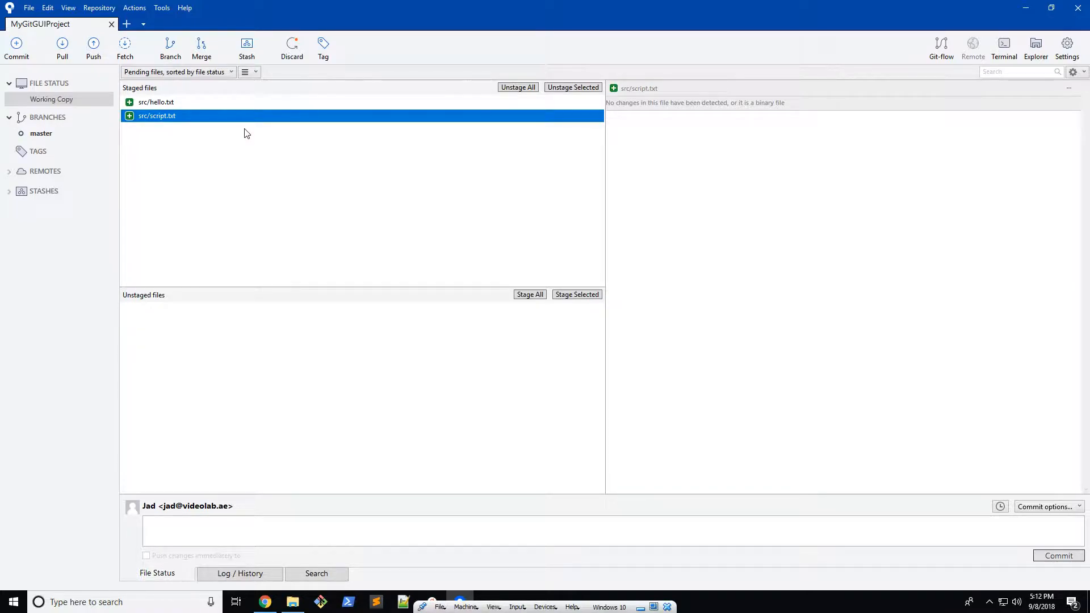
{"action": "mouse_move", "coordinate": [218, 192]}
{"action": "type", "text": "A"}
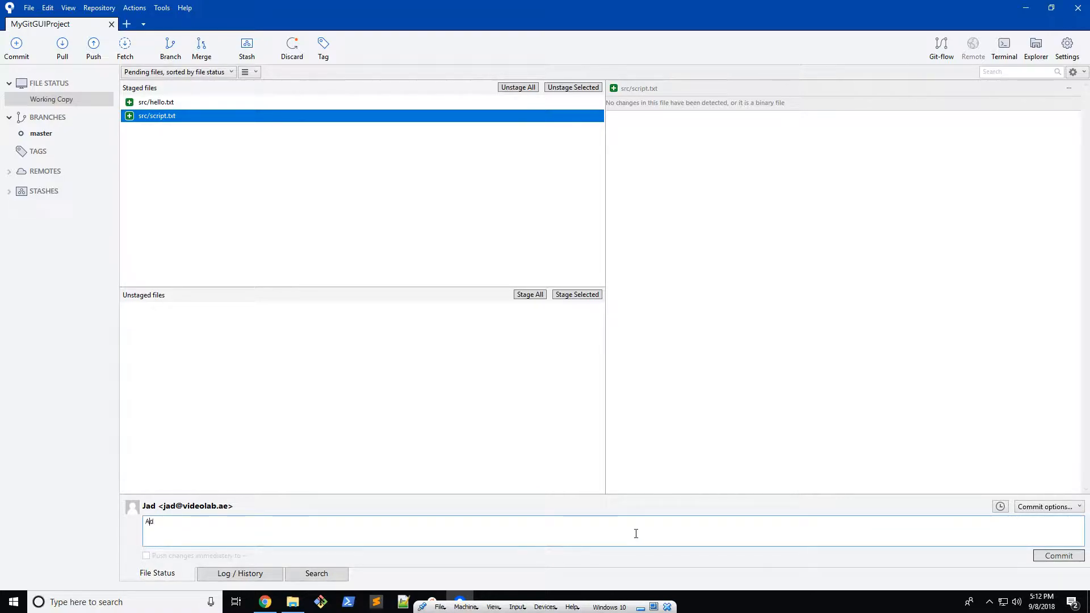
{"action": "type", "text": "dded new files"}
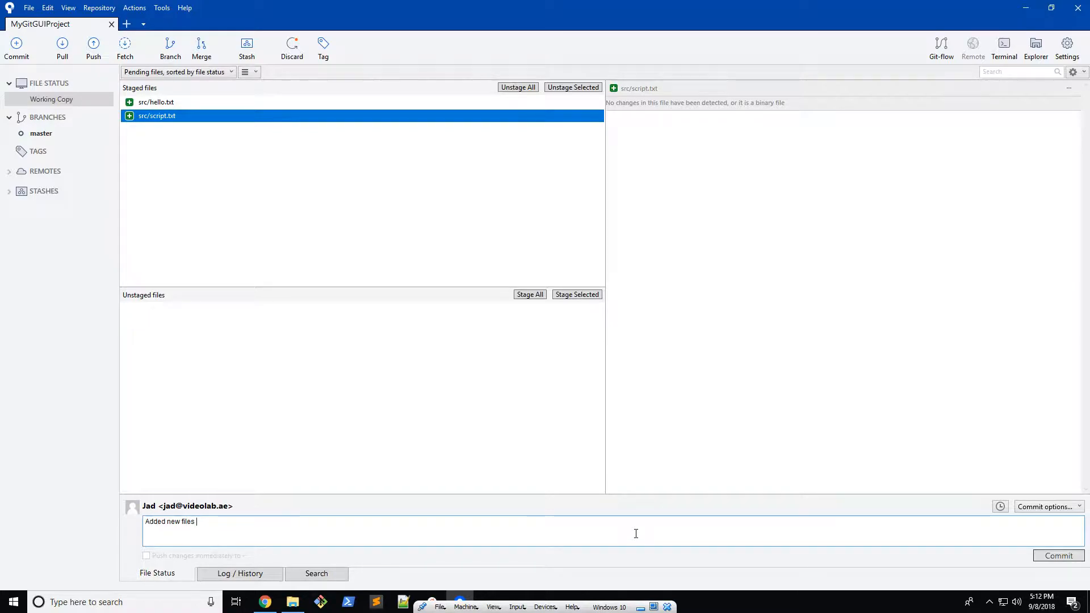
{"action": "type", "text": "under source"}
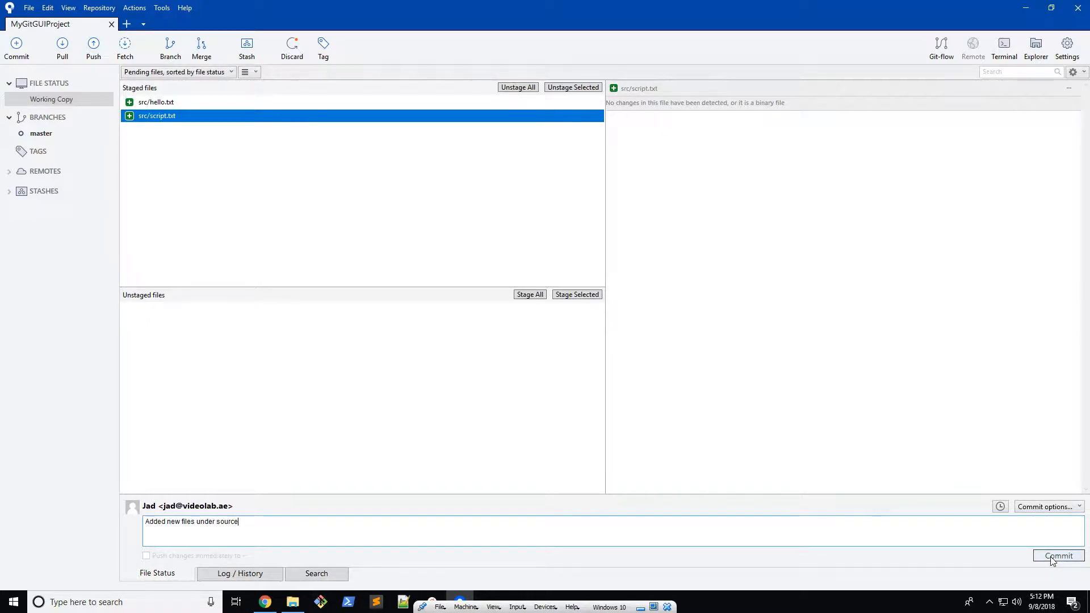
{"action": "left_click", "coordinate": [1058, 555]}
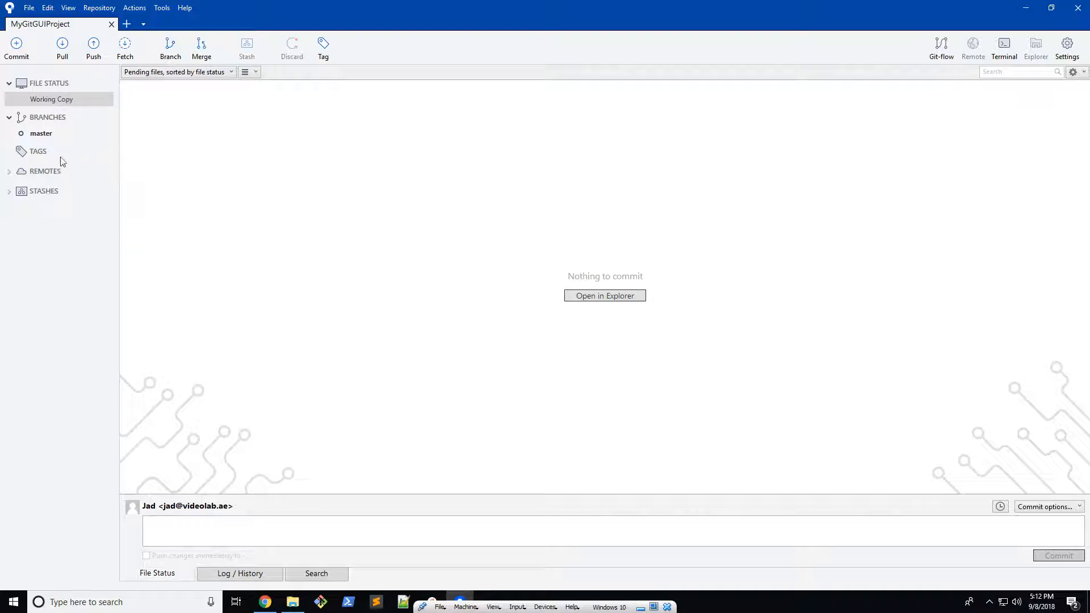
{"action": "left_click", "coordinate": [51, 99]}
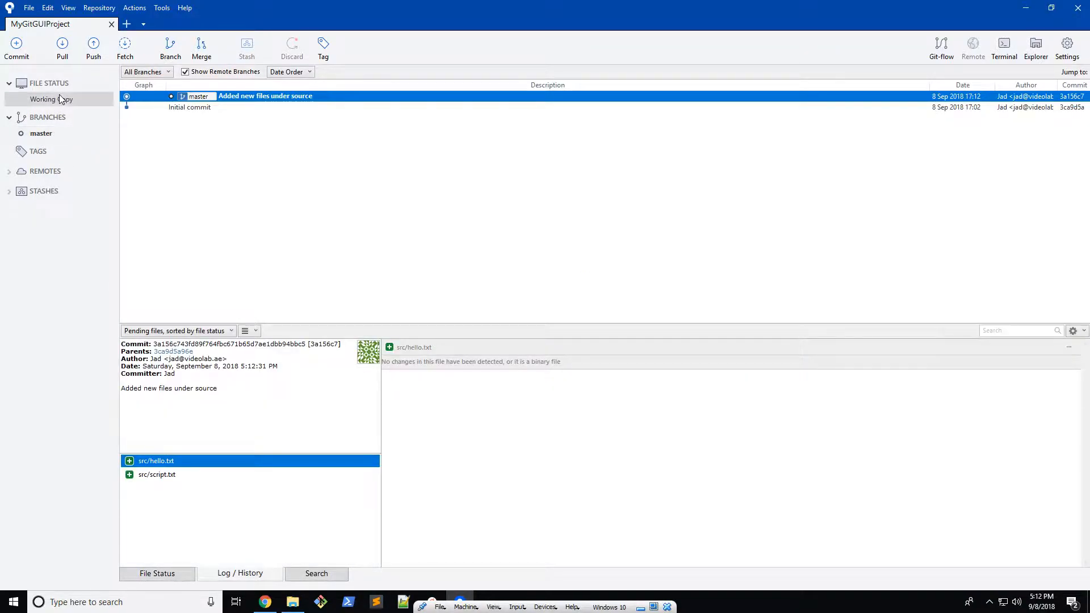
{"action": "left_click", "coordinate": [51, 99]}
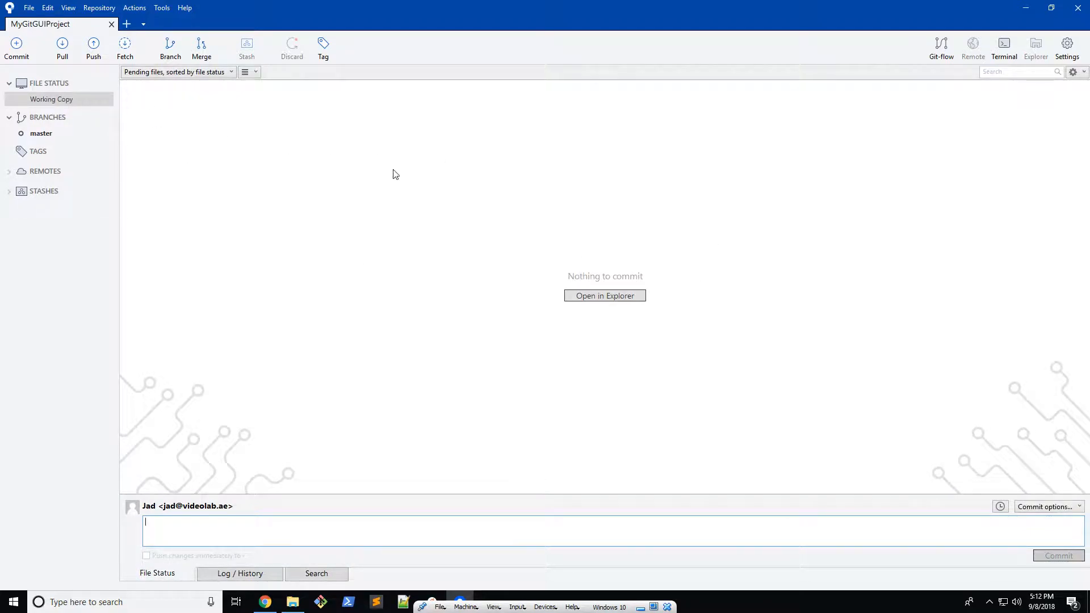
{"action": "mouse_move", "coordinate": [279, 226]}
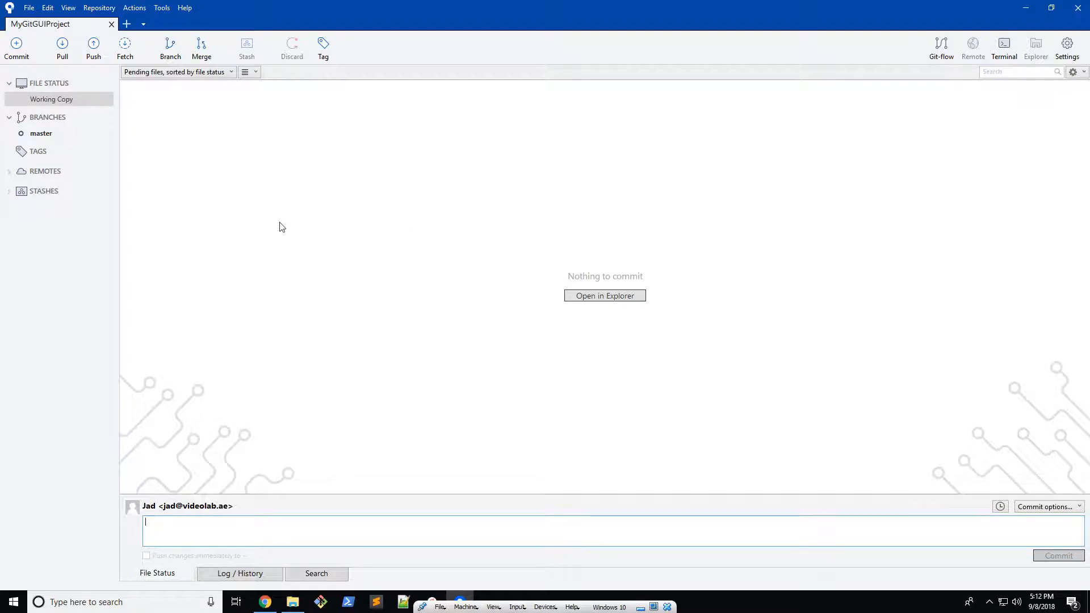
{"action": "mouse_move", "coordinate": [592, 278]}
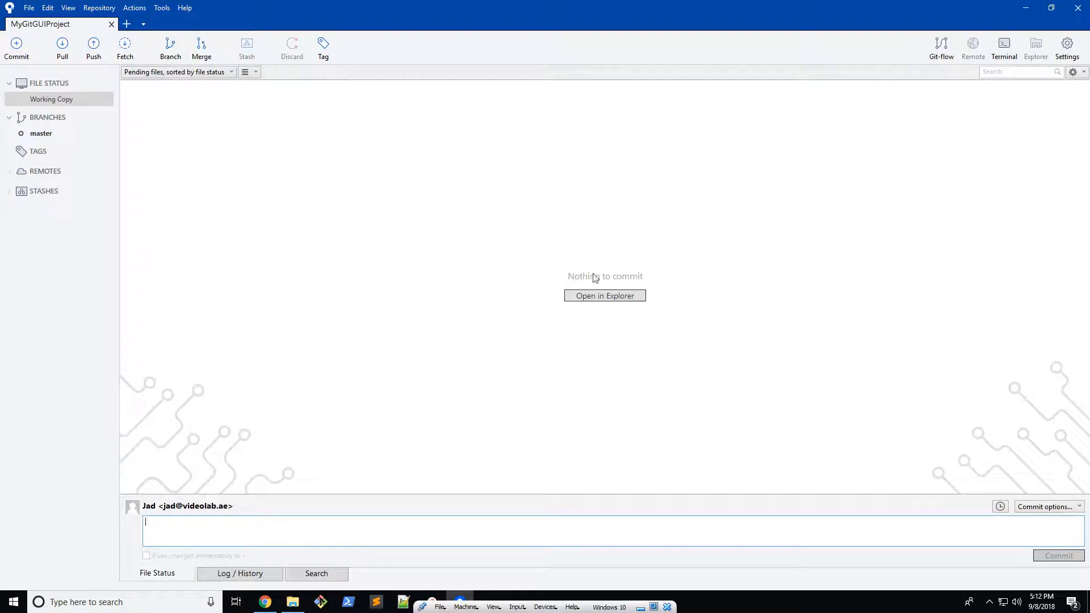
{"action": "left_click", "coordinate": [240, 573]}
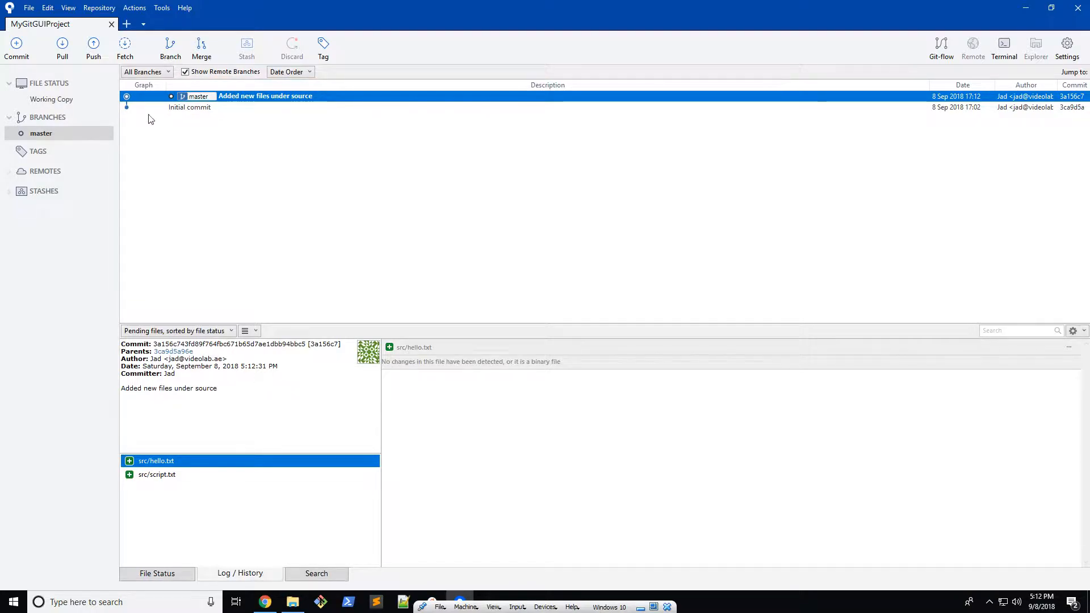
{"action": "left_click", "coordinate": [51, 99]}
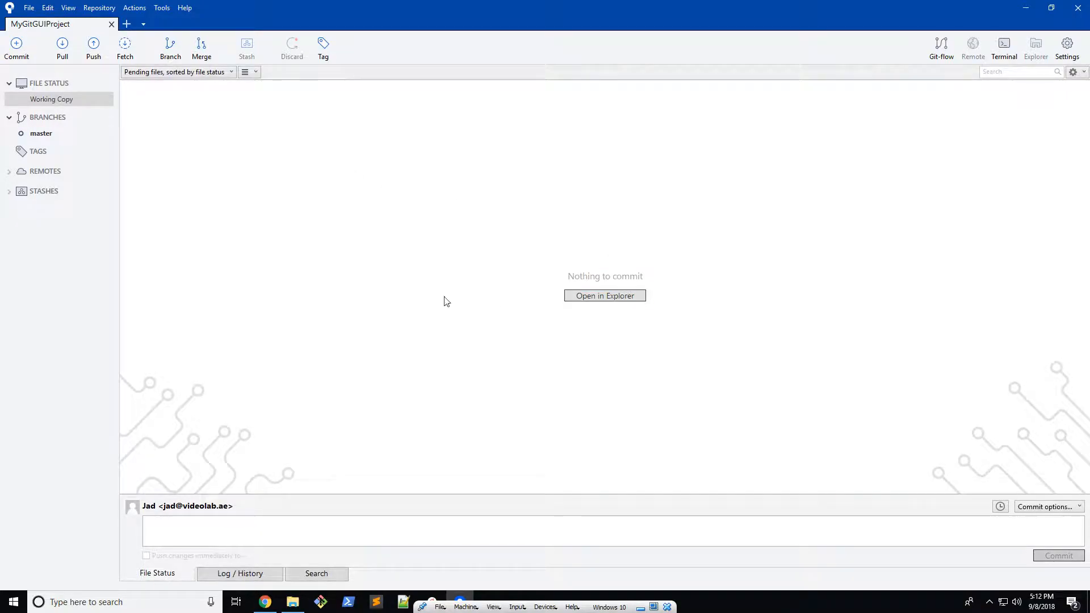
{"action": "mouse_move", "coordinate": [291, 252]}
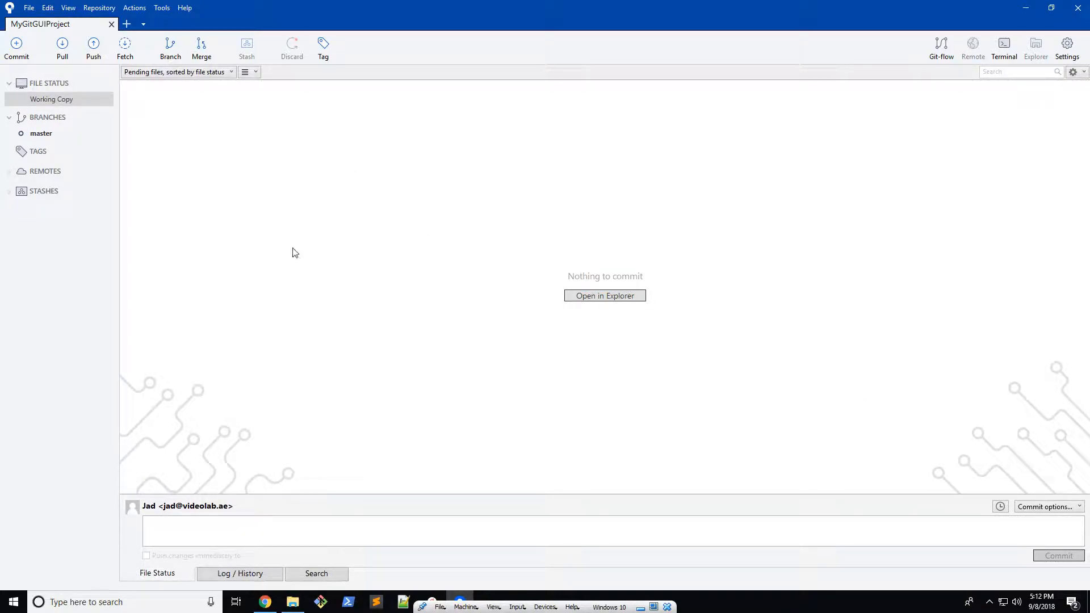
{"action": "mouse_move", "coordinate": [556, 351]}
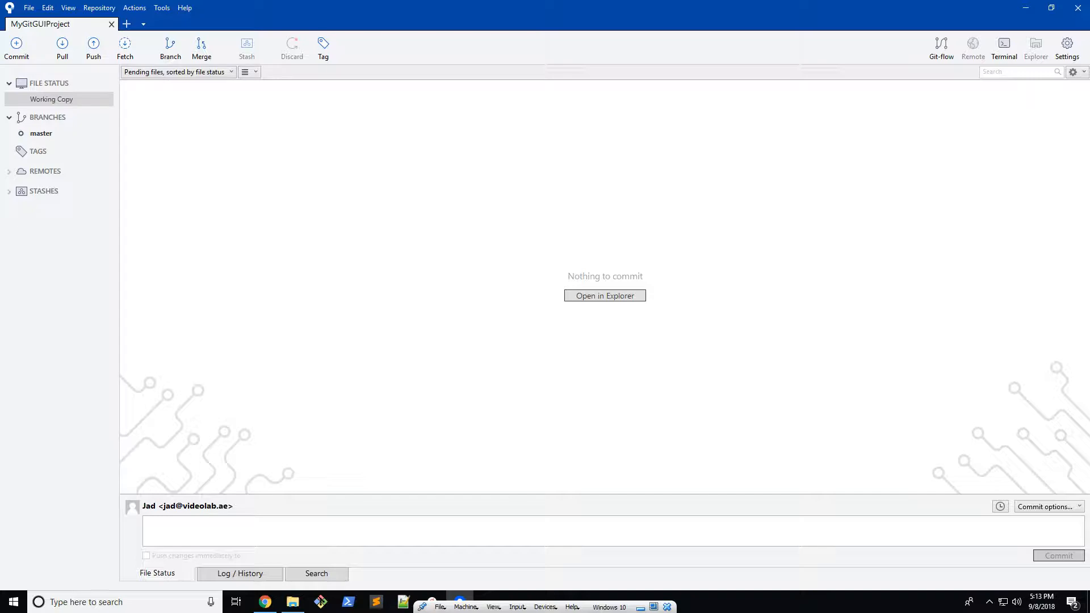
{"action": "mouse_move", "coordinate": [393, 336]}
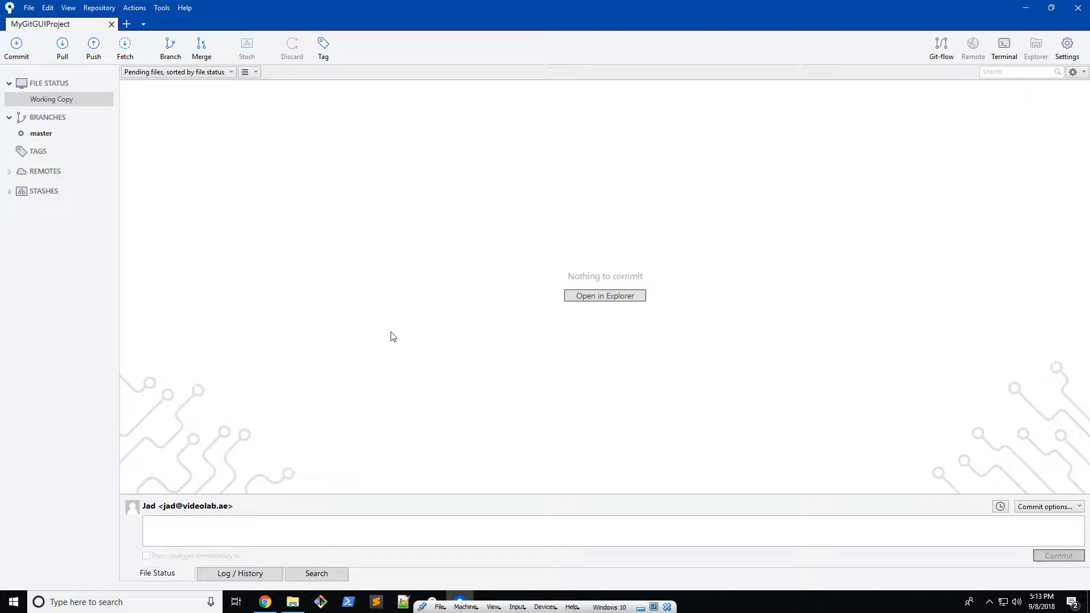
{"action": "mouse_move", "coordinate": [379, 304]}
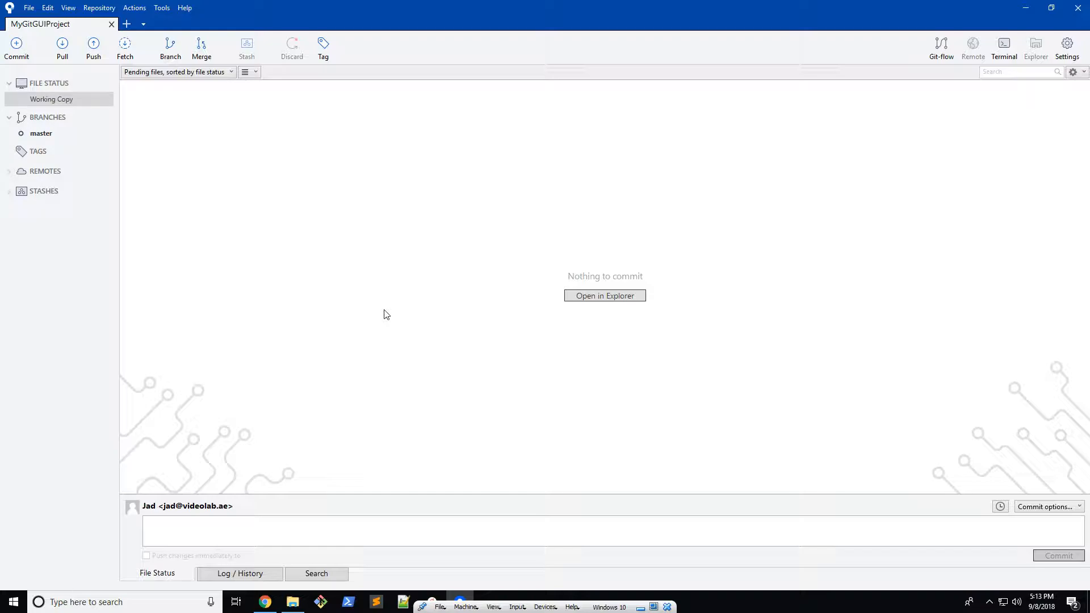
Write 'Hello!' into hello.txt in Notepad and select script.txt for deletion.
{"action": "left_click", "coordinate": [604, 295]}
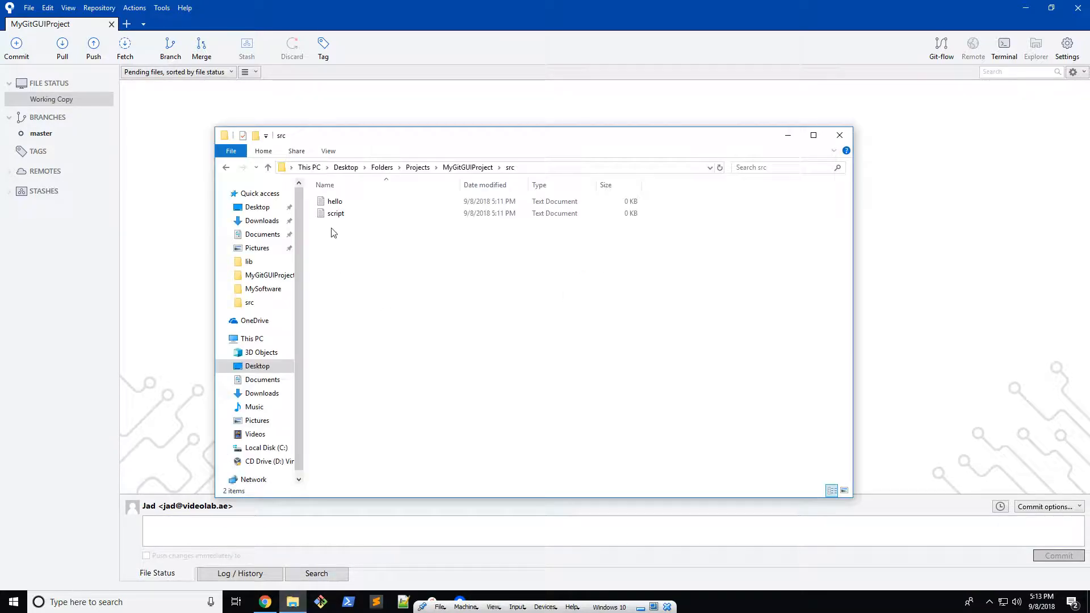
{"action": "double_click", "coordinate": [334, 201]}
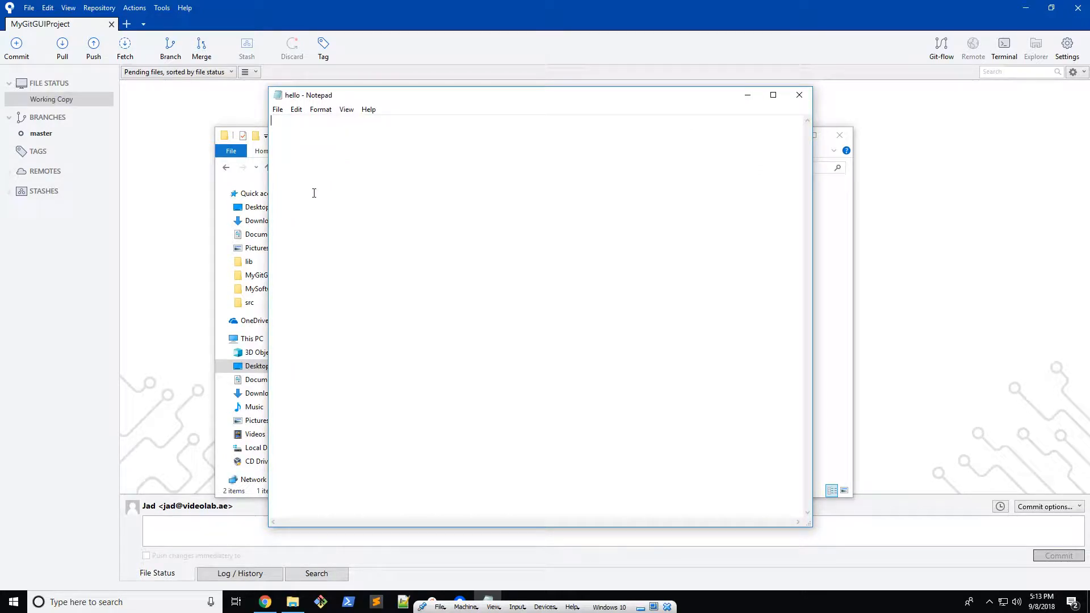
{"action": "type", "text": "Hello!"}
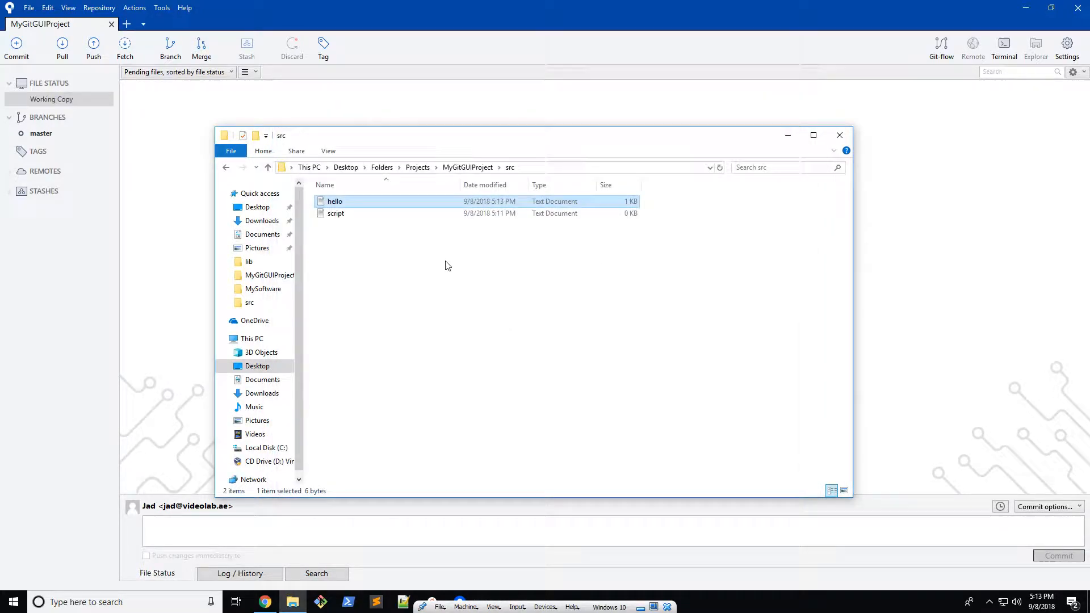
{"action": "left_click", "coordinate": [336, 213]}
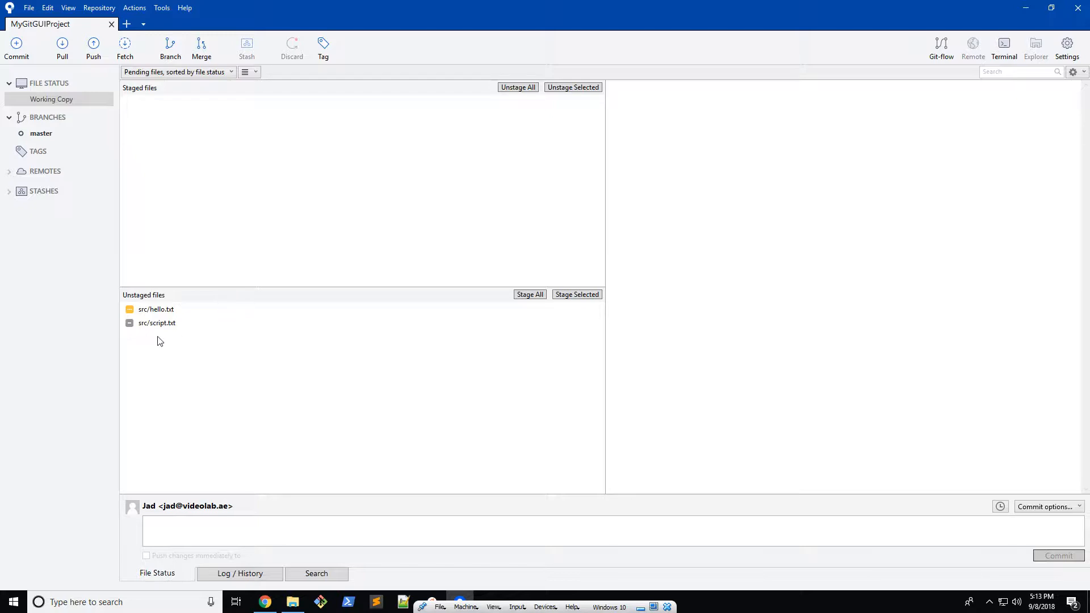
Stage the modified src/hello.txt and deleted src/script.txt with Stage All.
{"action": "left_click", "coordinate": [156, 322]}
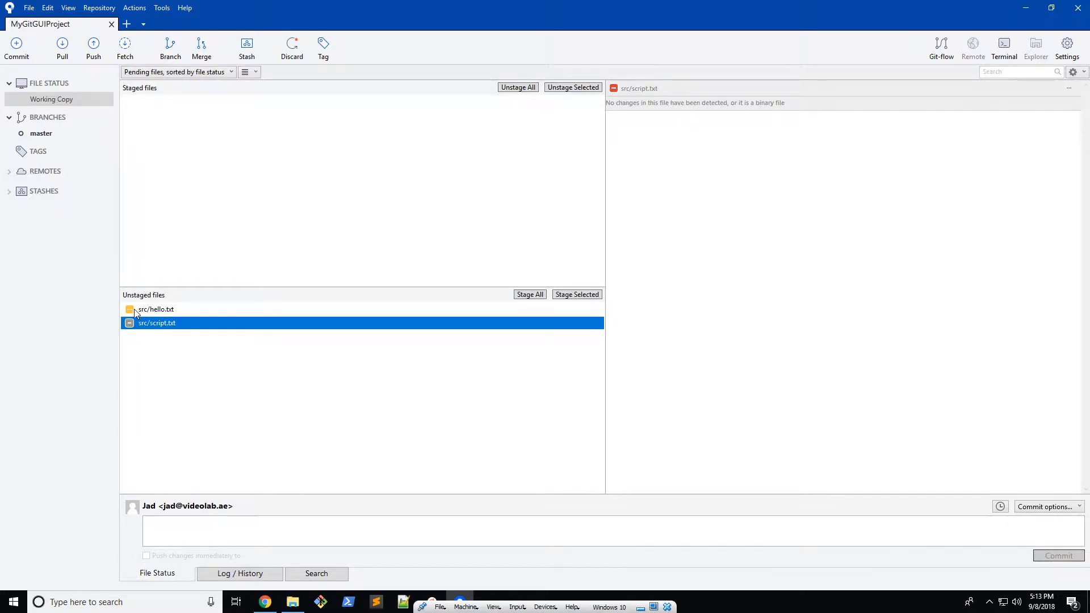
{"action": "mouse_move", "coordinate": [163, 317]}
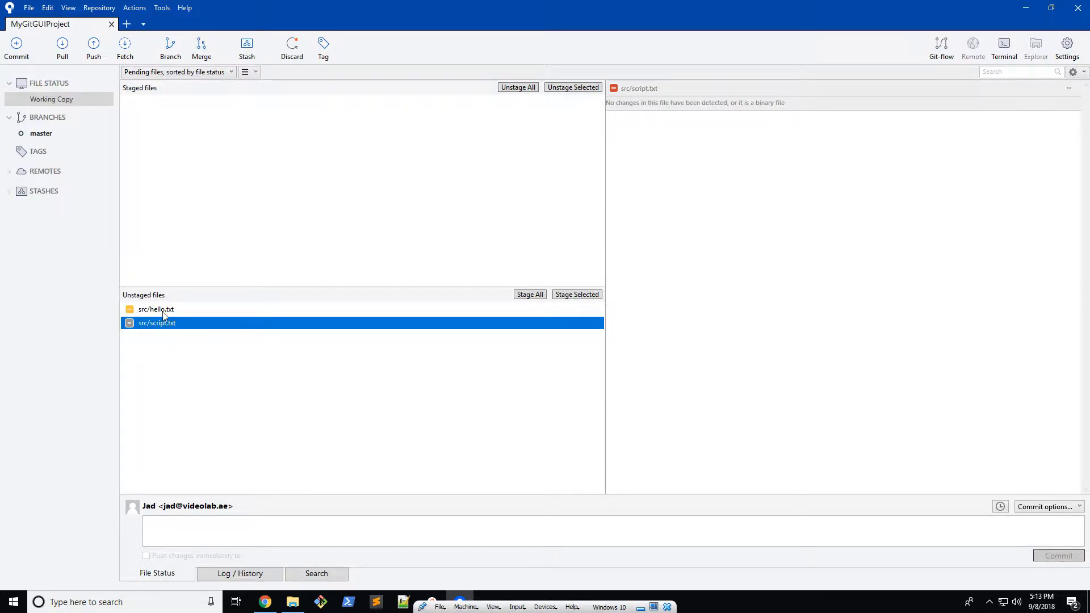
{"action": "left_click", "coordinate": [155, 309]}
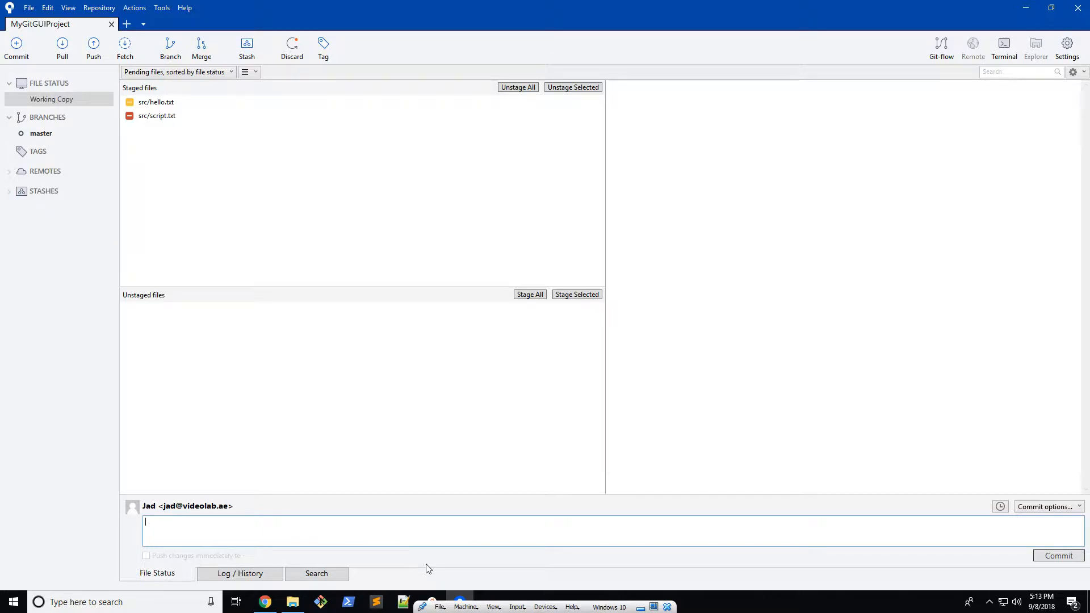
Commit the staged changes with the message 'Removed script and modified hello file'.
{"action": "type", "text": "Removed script and modified"}
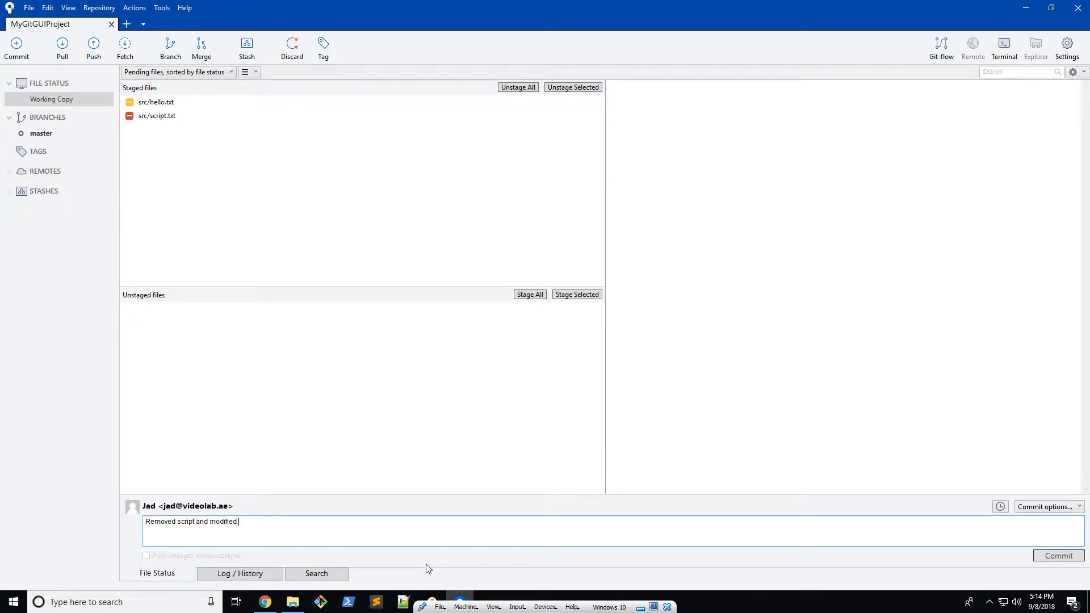
{"action": "type", "text": "hello file"}
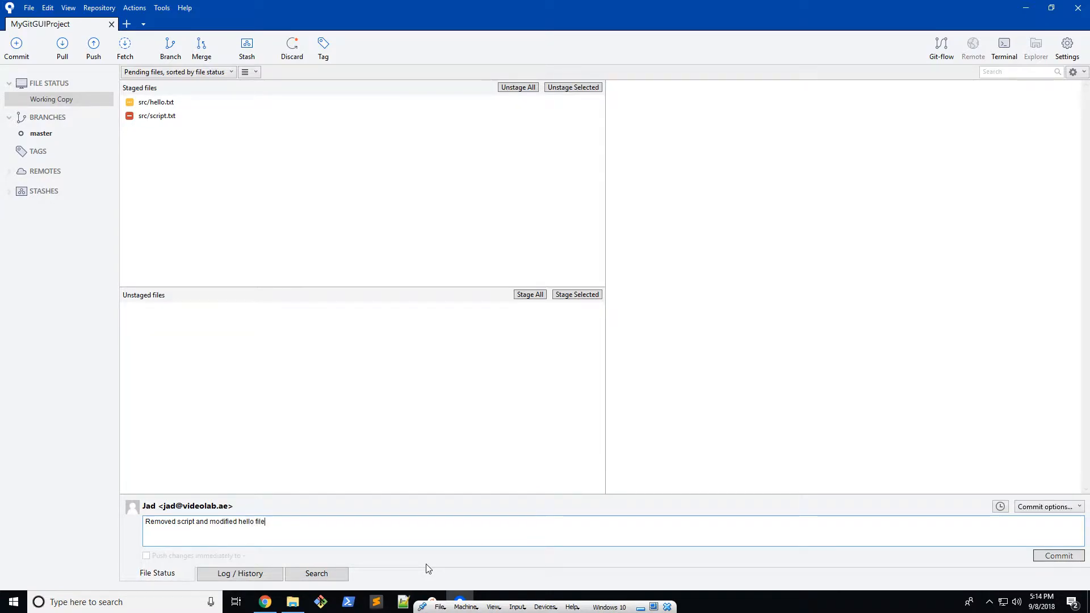
{"action": "left_click", "coordinate": [1057, 555]}
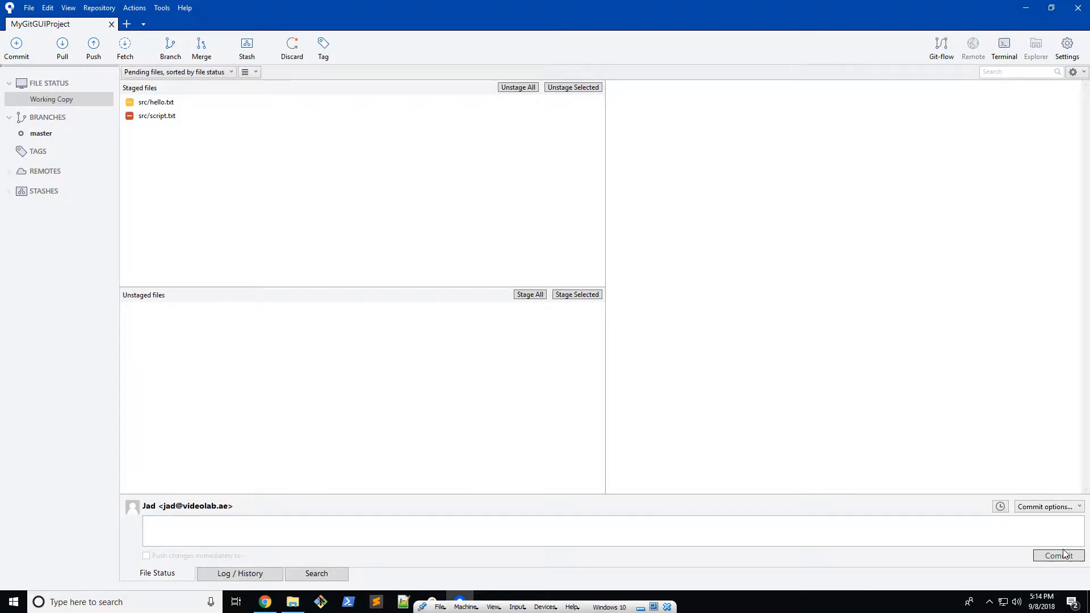
{"action": "left_click", "coordinate": [1057, 555]}
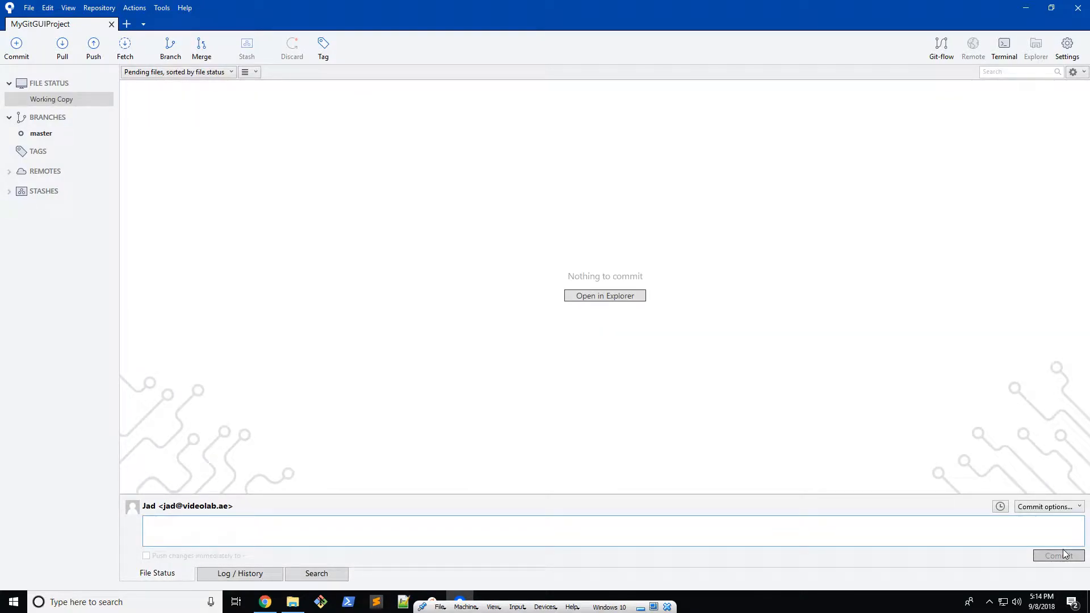
{"action": "left_click", "coordinate": [41, 134]}
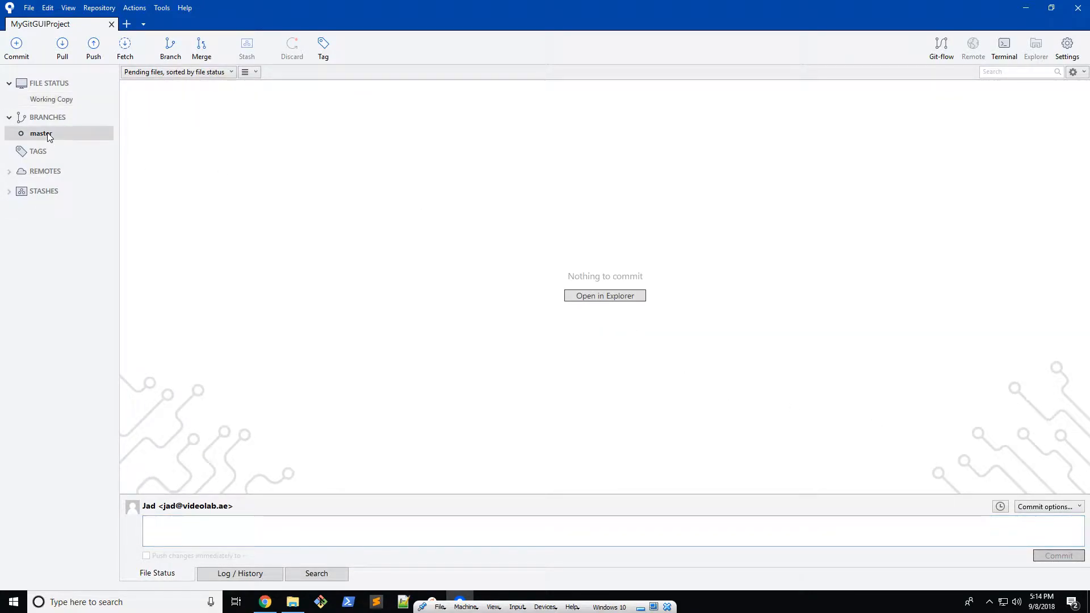
Launch File Explorer on the MyGitGUIProject folder from Sourcetree's Explorer button.
{"action": "left_click", "coordinate": [239, 574]}
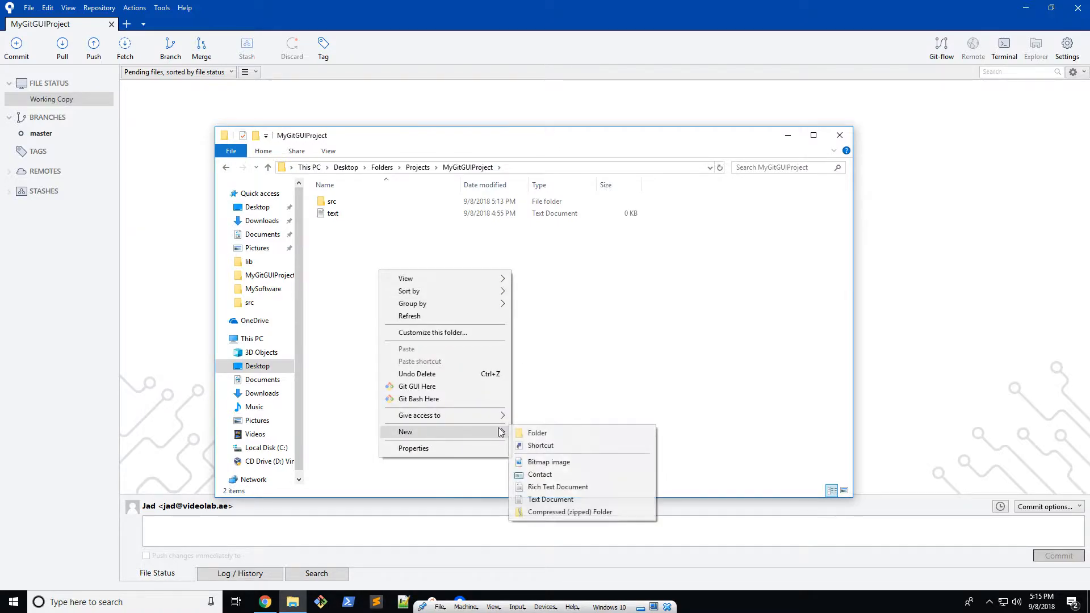
{"action": "mouse_move", "coordinate": [541, 445]}
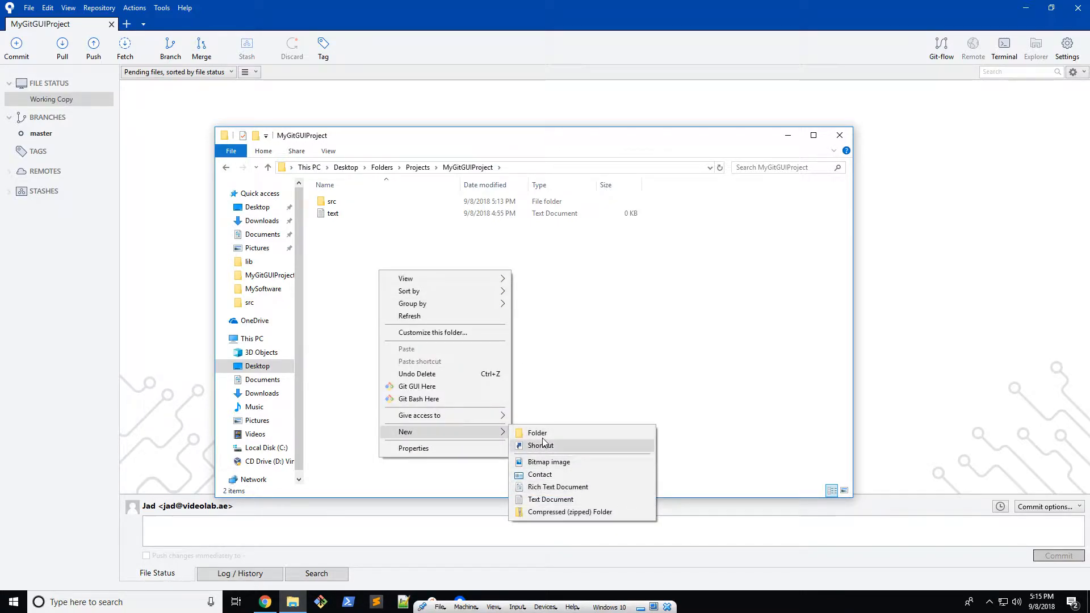
Create an AutoGen folder with log.txt and open it in Notepad to write.
{"action": "left_click", "coordinate": [537, 432]}
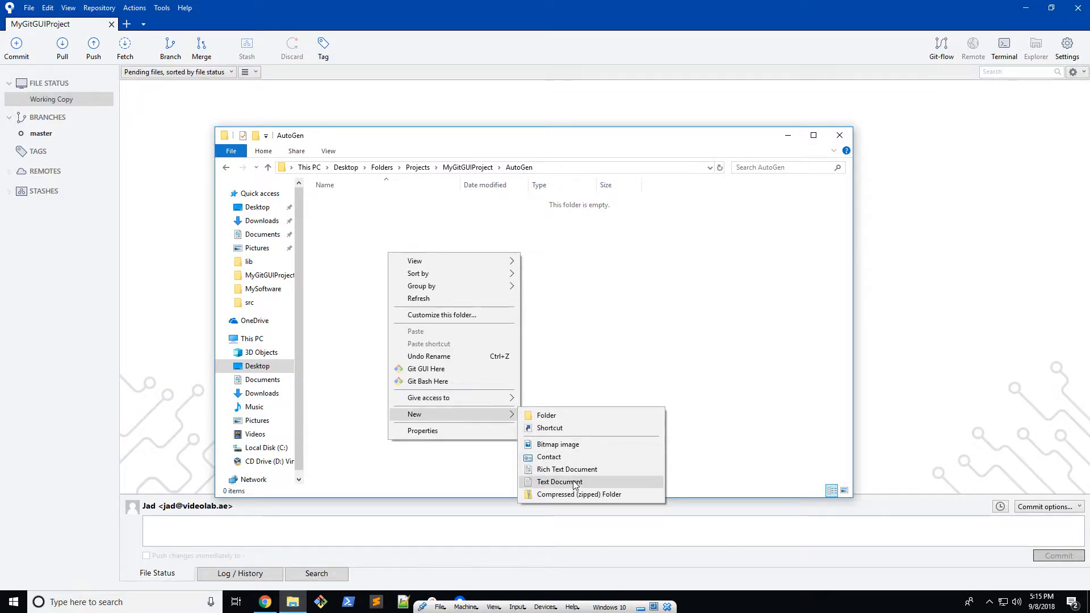
{"action": "left_click", "coordinate": [558, 481]}
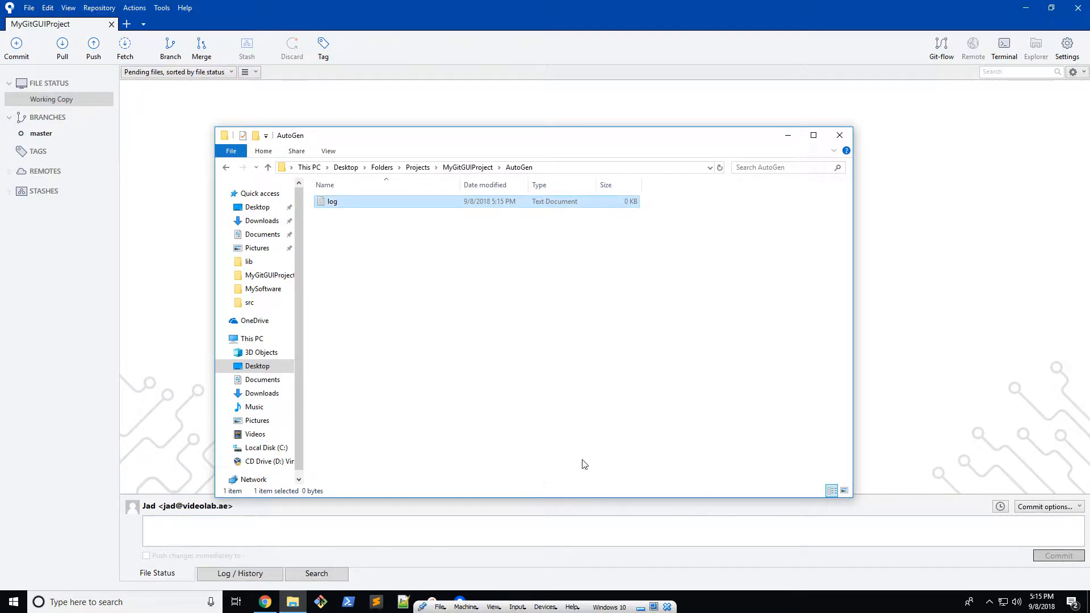
{"action": "double_click", "coordinate": [331, 201]}
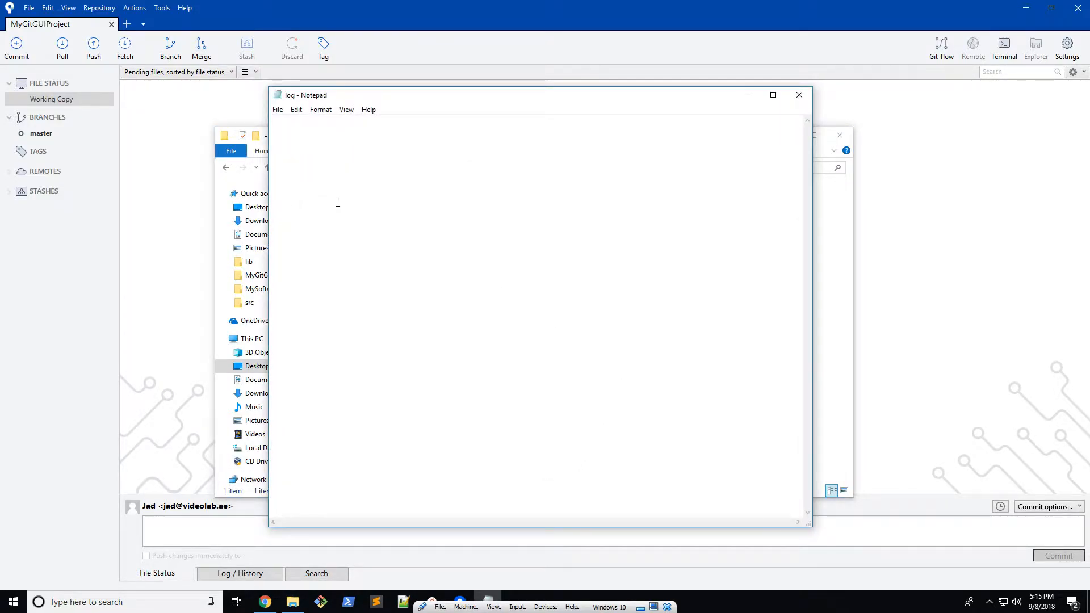
{"action": "left_click", "coordinate": [798, 94]}
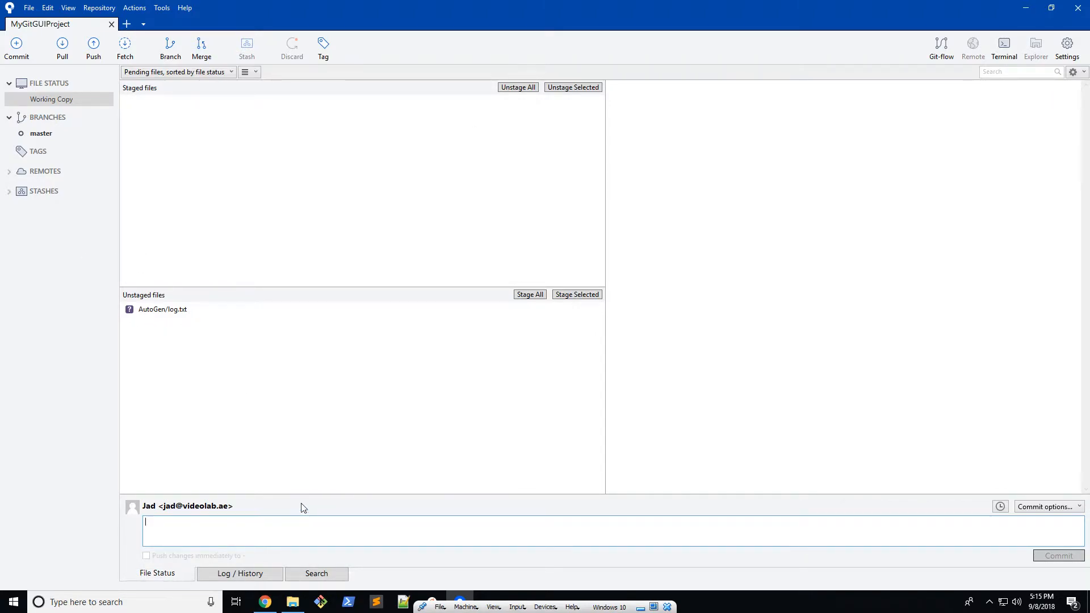
{"action": "mouse_move", "coordinate": [427, 456]}
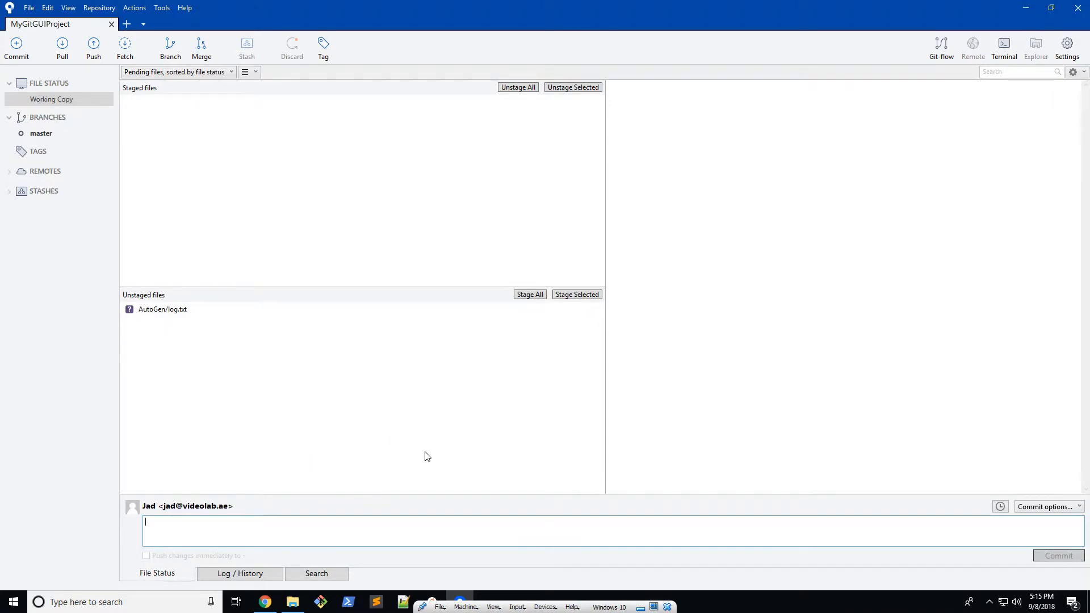
{"action": "mouse_move", "coordinate": [233, 390]}
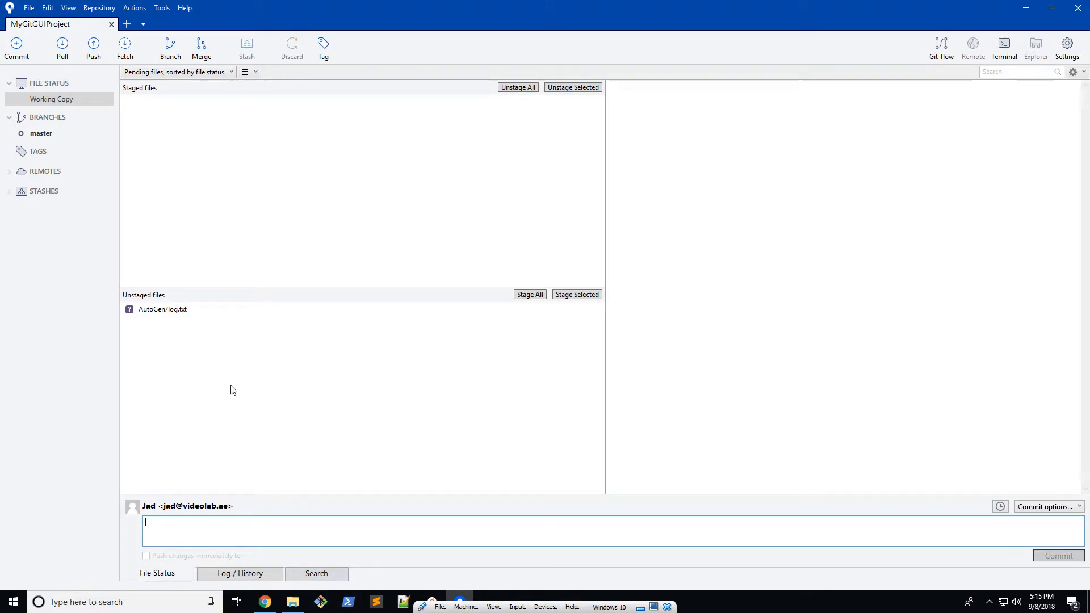
Ignore AutoGen/log.txt using 'Ignore everything beneath: AutoGen', producing a .gitignore.
{"action": "right_click", "coordinate": [163, 309]}
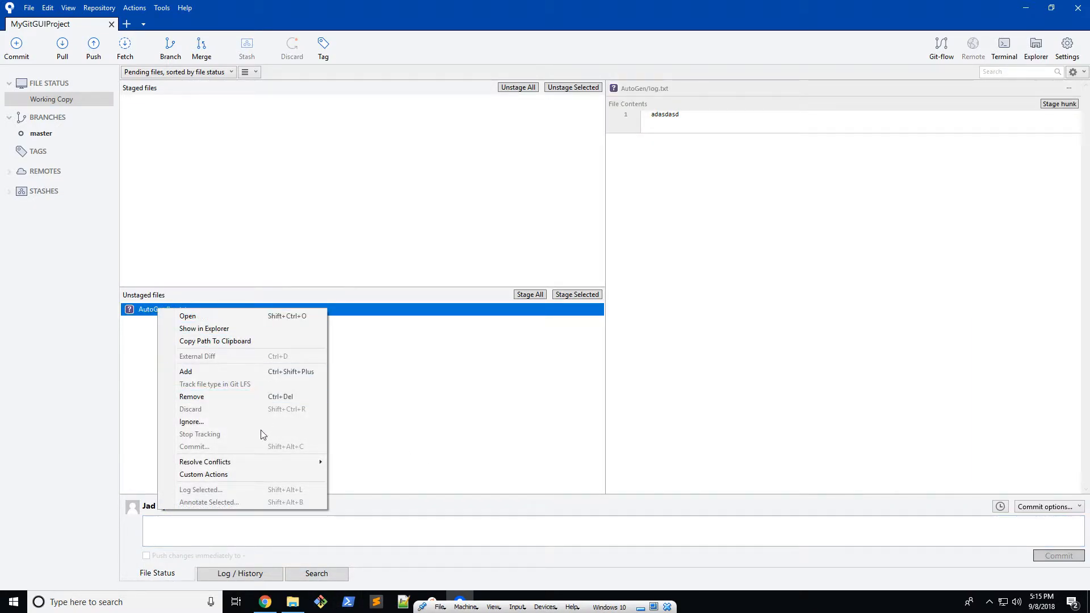
{"action": "left_click", "coordinate": [191, 421]}
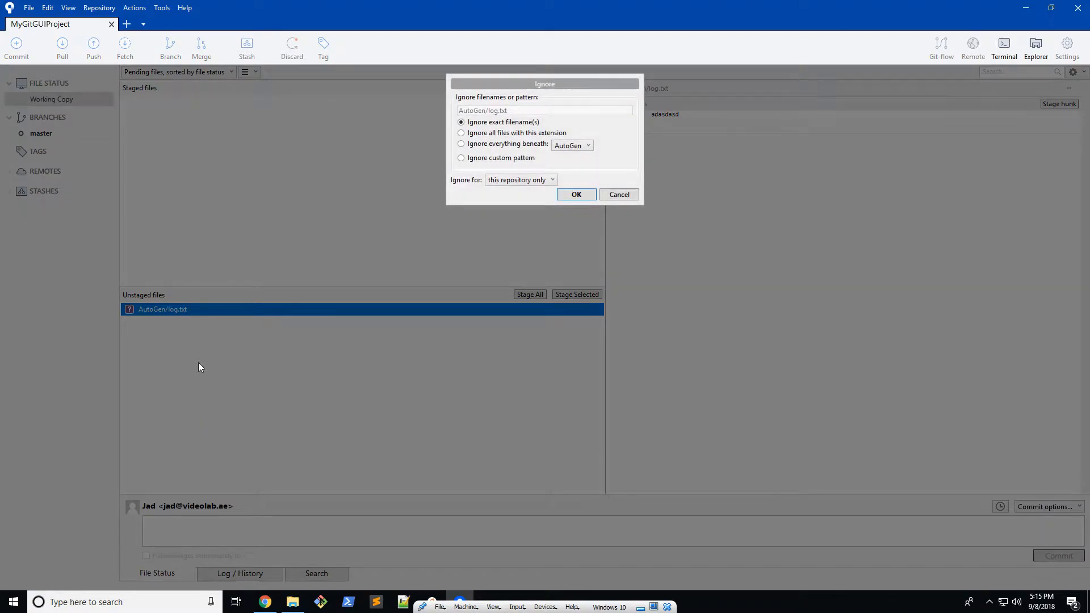
{"action": "mouse_move", "coordinate": [256, 350]}
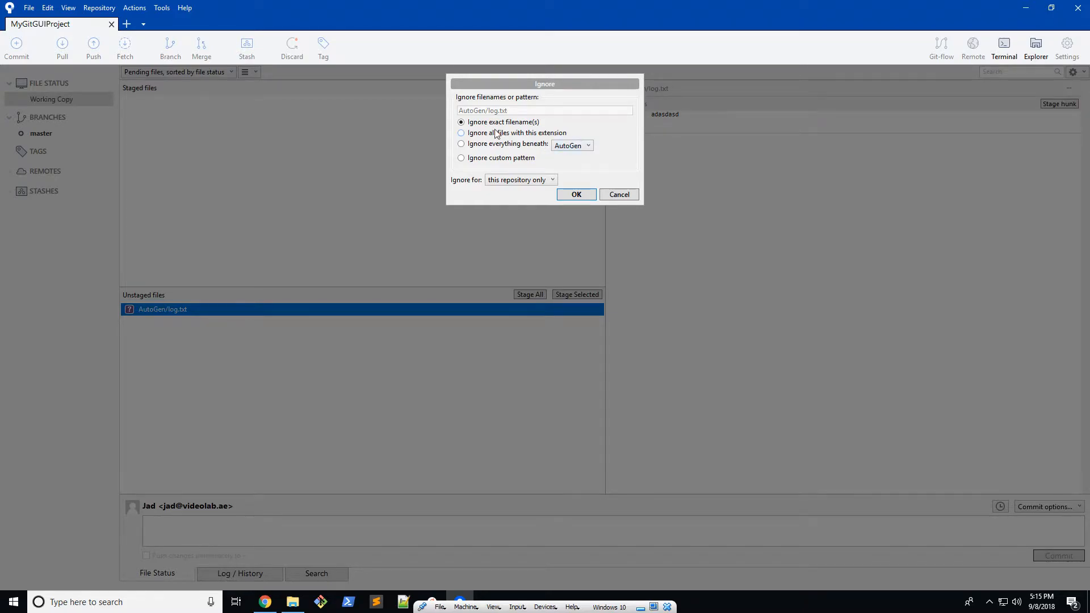
{"action": "left_click", "coordinate": [461, 143]}
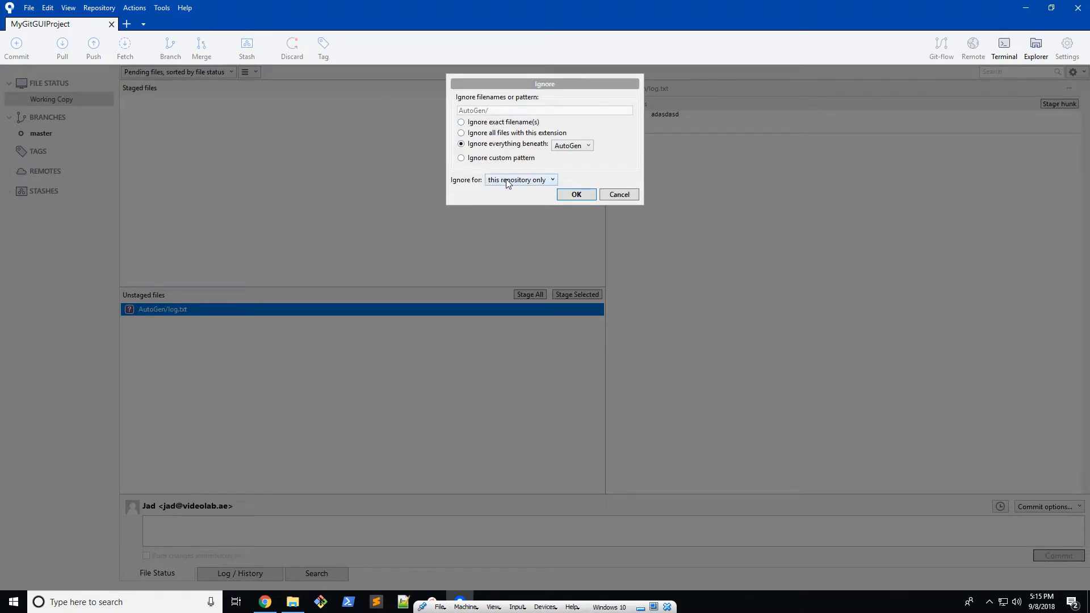
{"action": "left_click", "coordinate": [575, 194]}
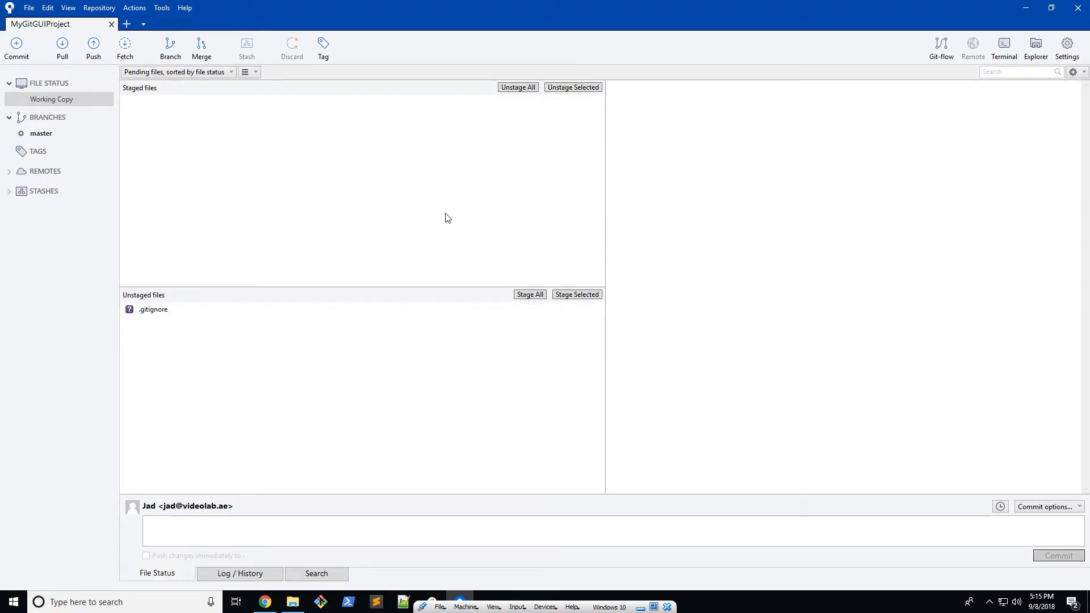
Preview the new .gitignore and commit it as 'Added gitignore'.
{"action": "left_click", "coordinate": [154, 310]}
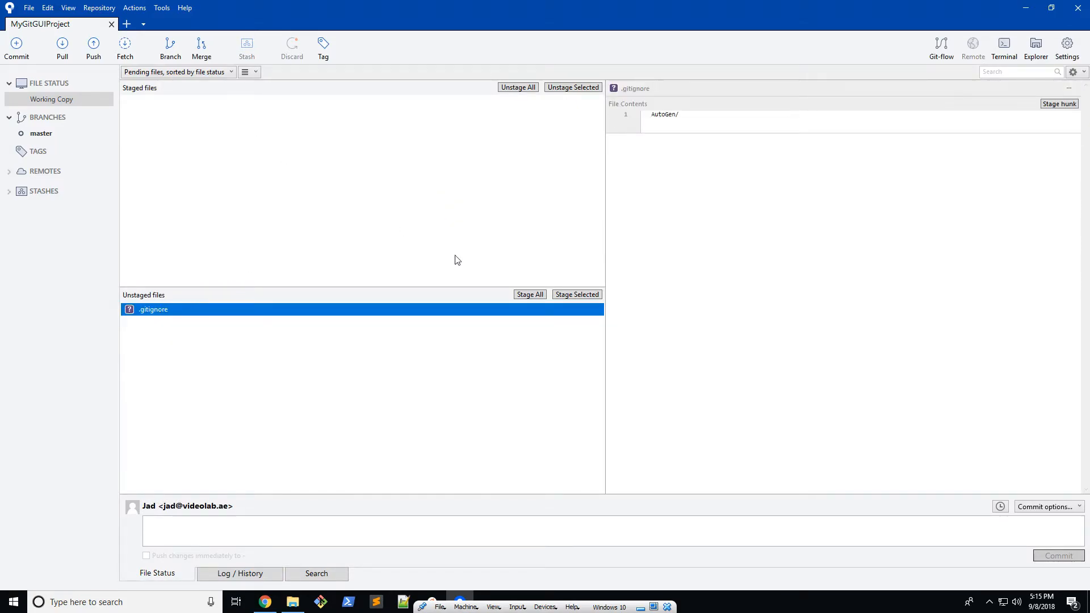
{"action": "mouse_move", "coordinate": [517, 323]}
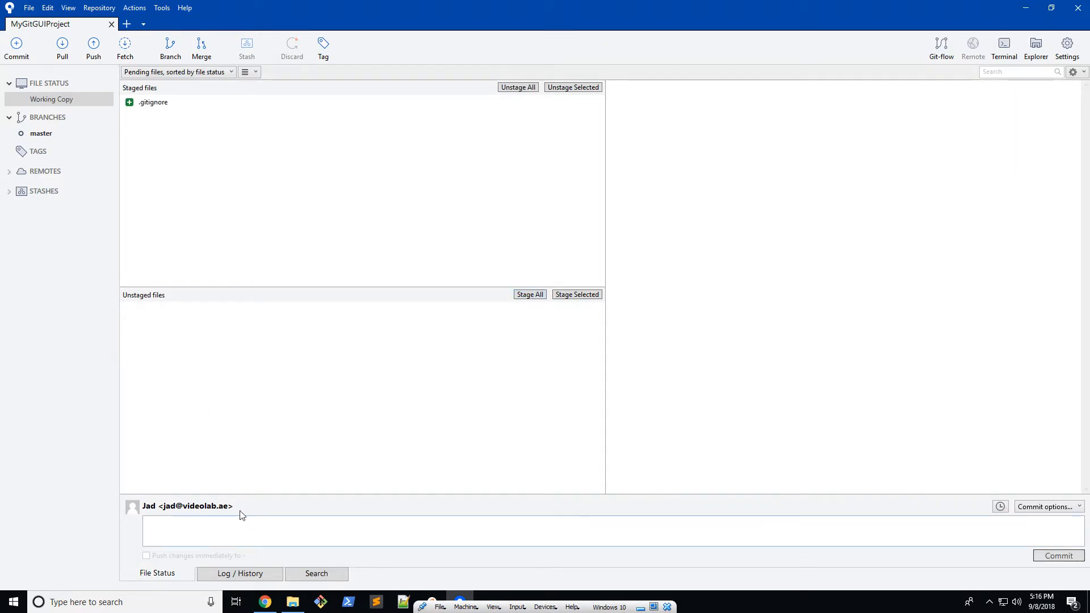
{"action": "type", "text": "Add"}
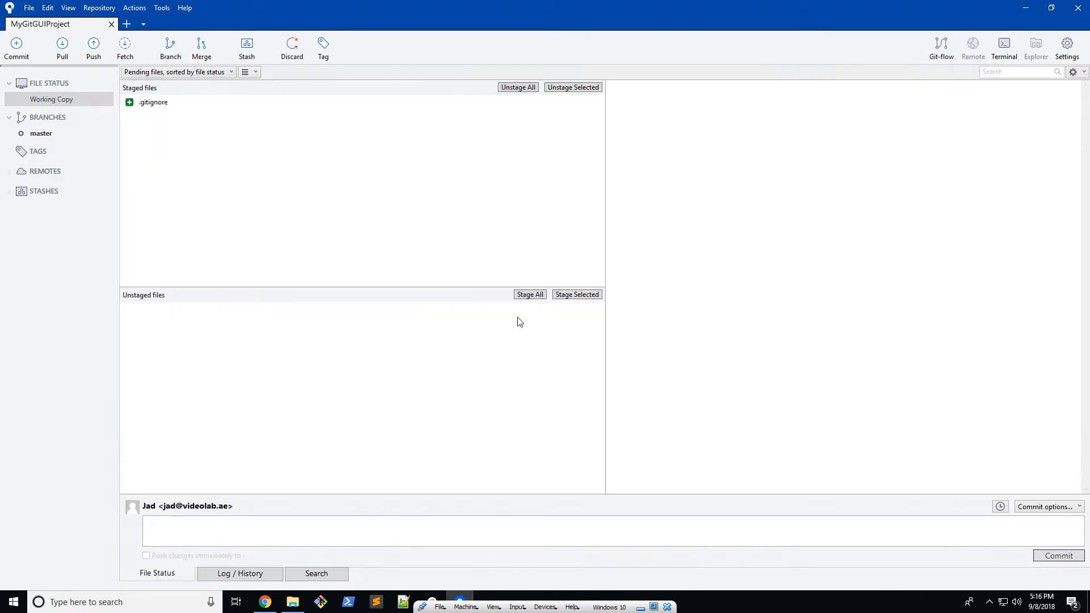
{"action": "left_click", "coordinate": [1056, 556]}
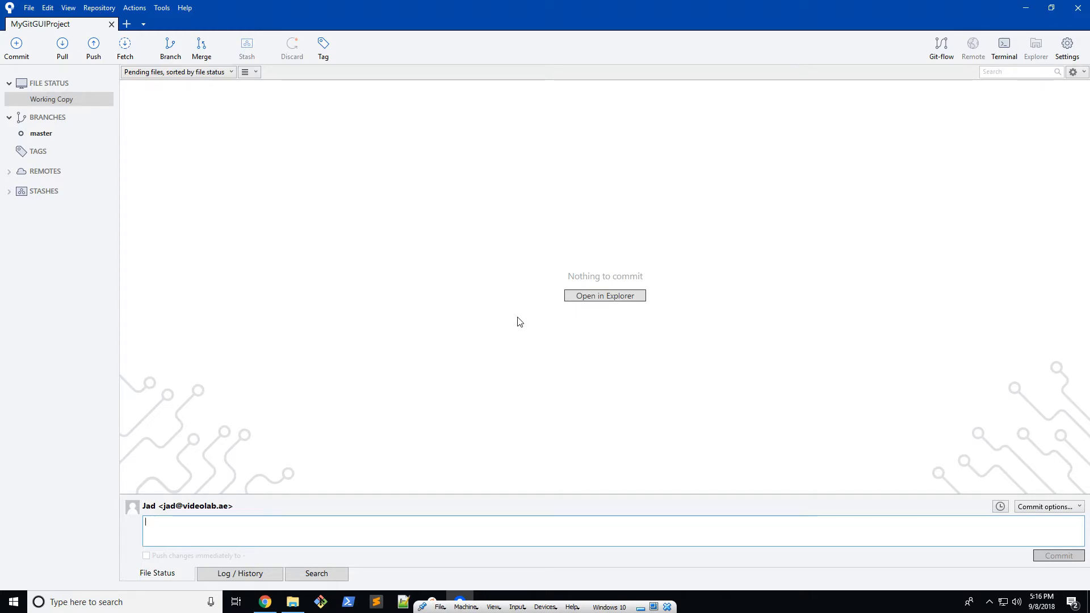
{"action": "mouse_move", "coordinate": [66, 102]}
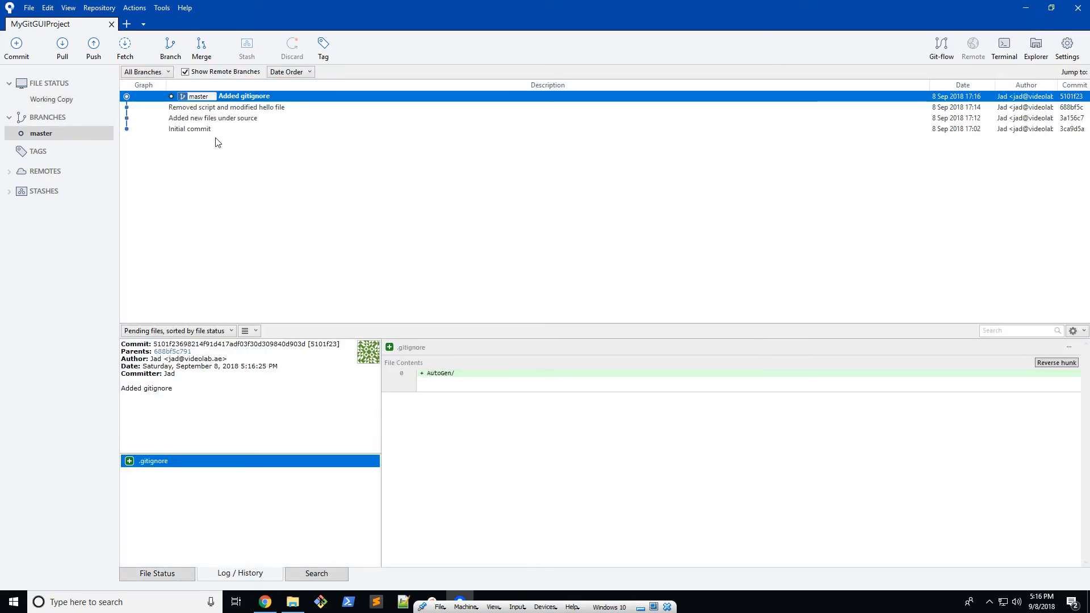
{"action": "mouse_move", "coordinate": [288, 256]}
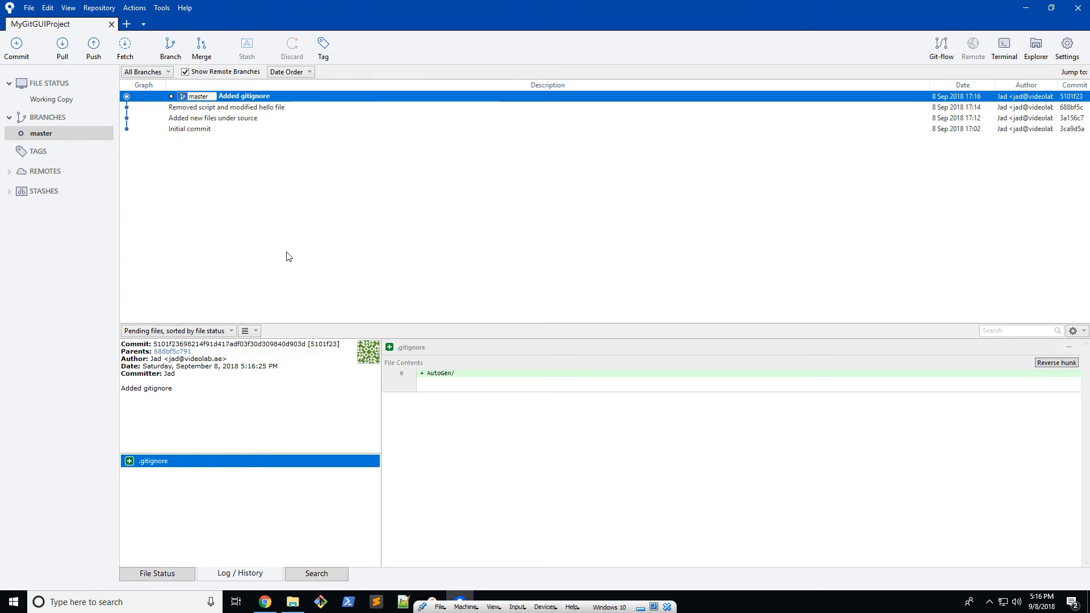
{"action": "mouse_move", "coordinate": [257, 241]}
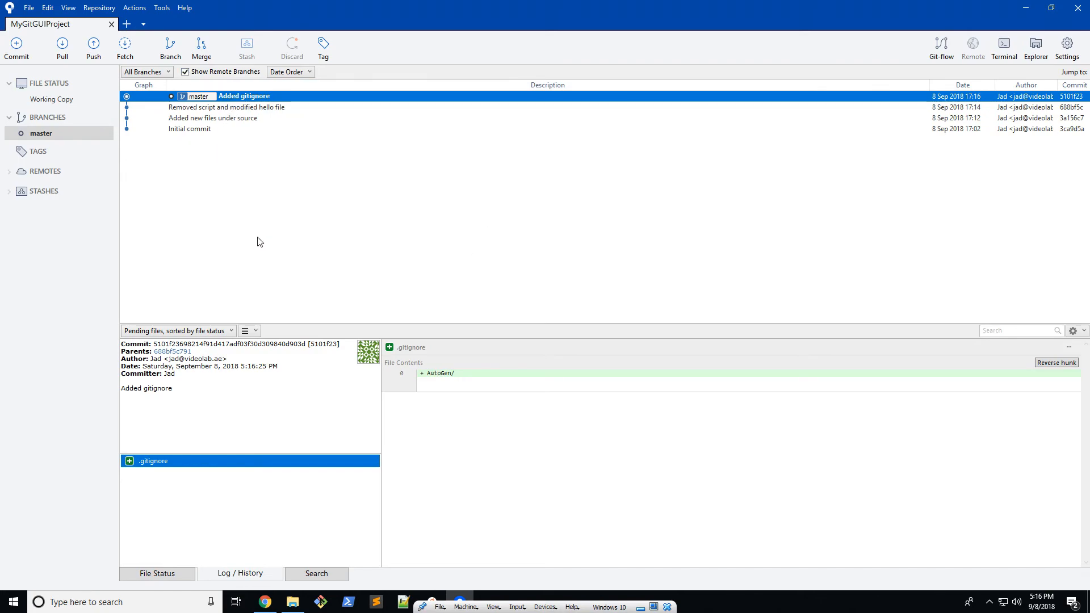